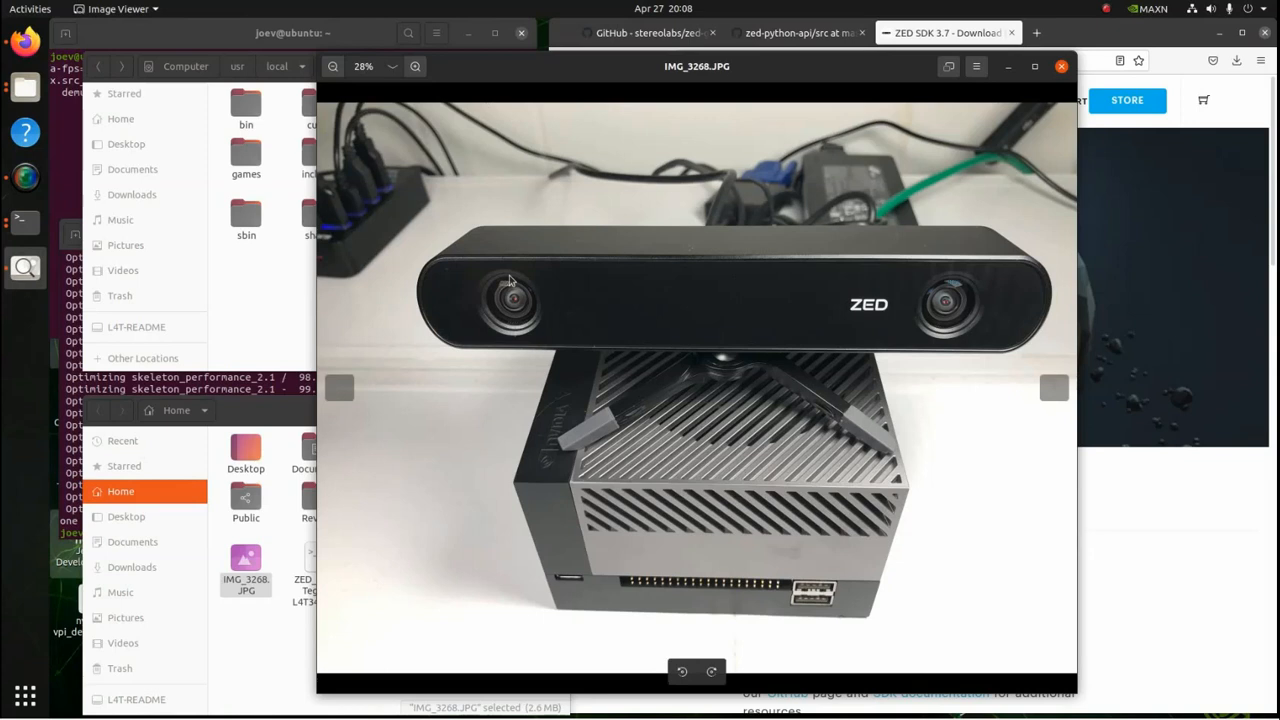
mouse_move(716, 448)
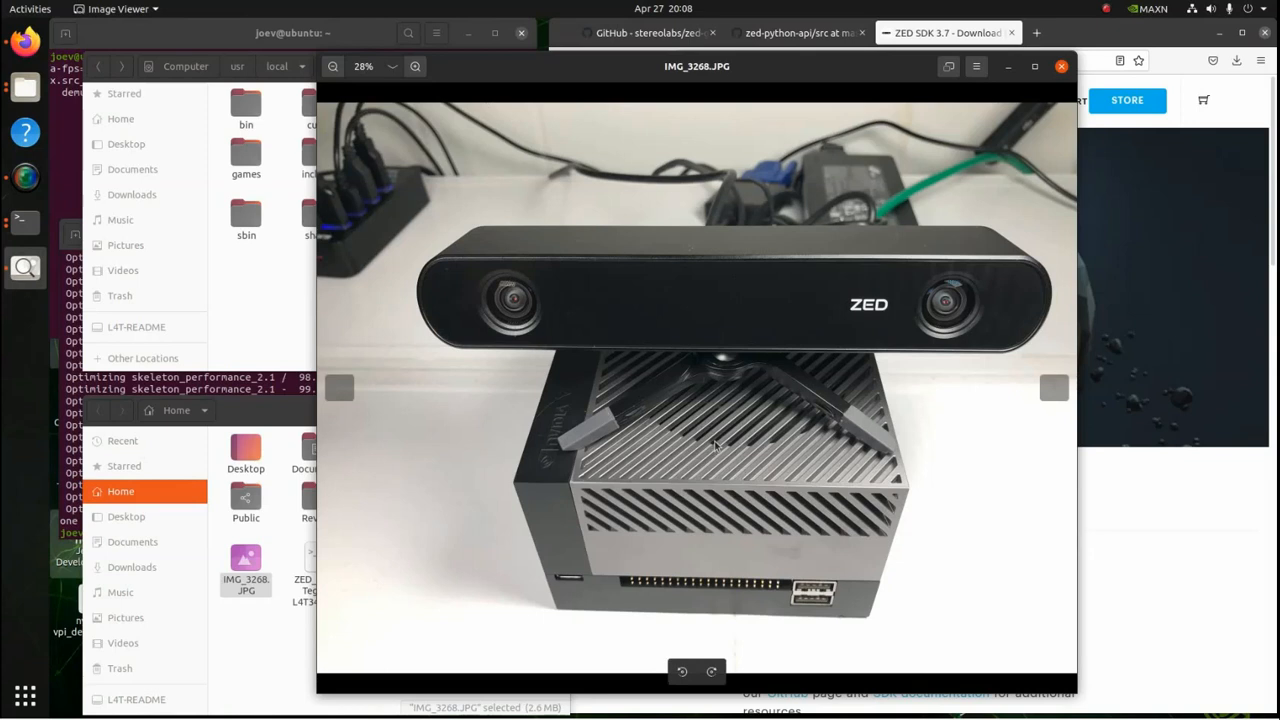
mouse_move(640, 384)
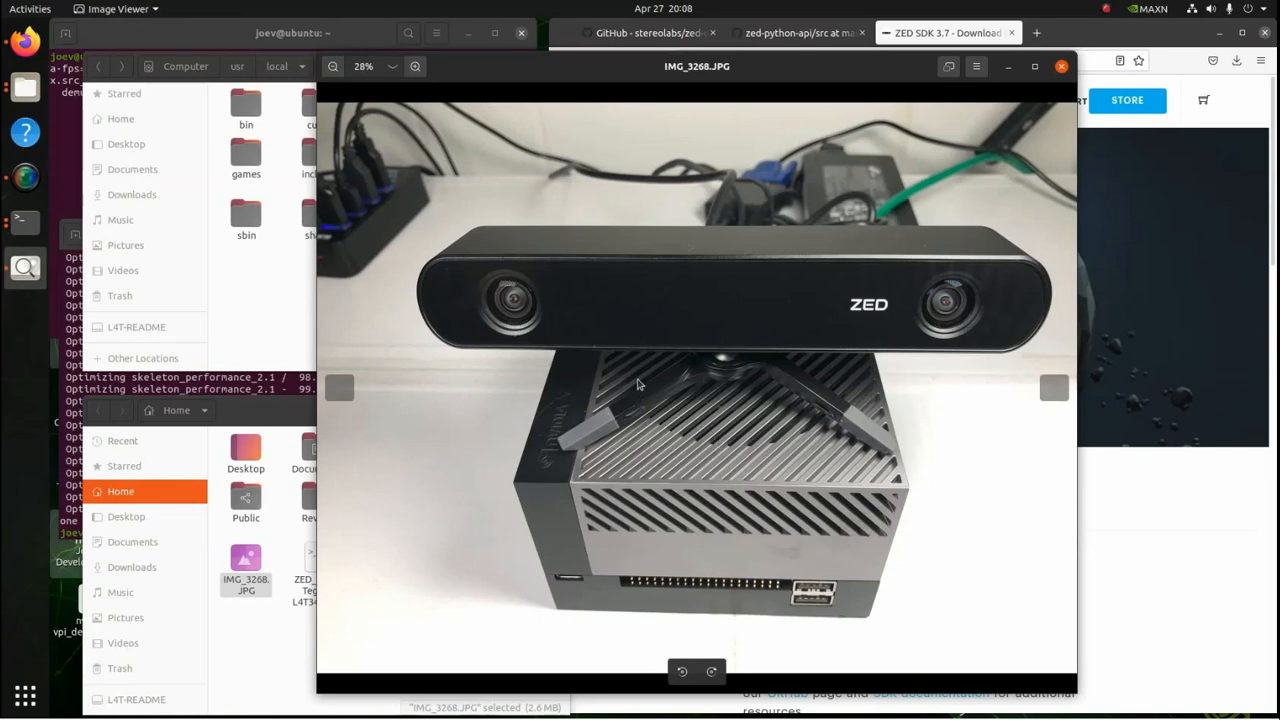
mouse_move(614, 284)
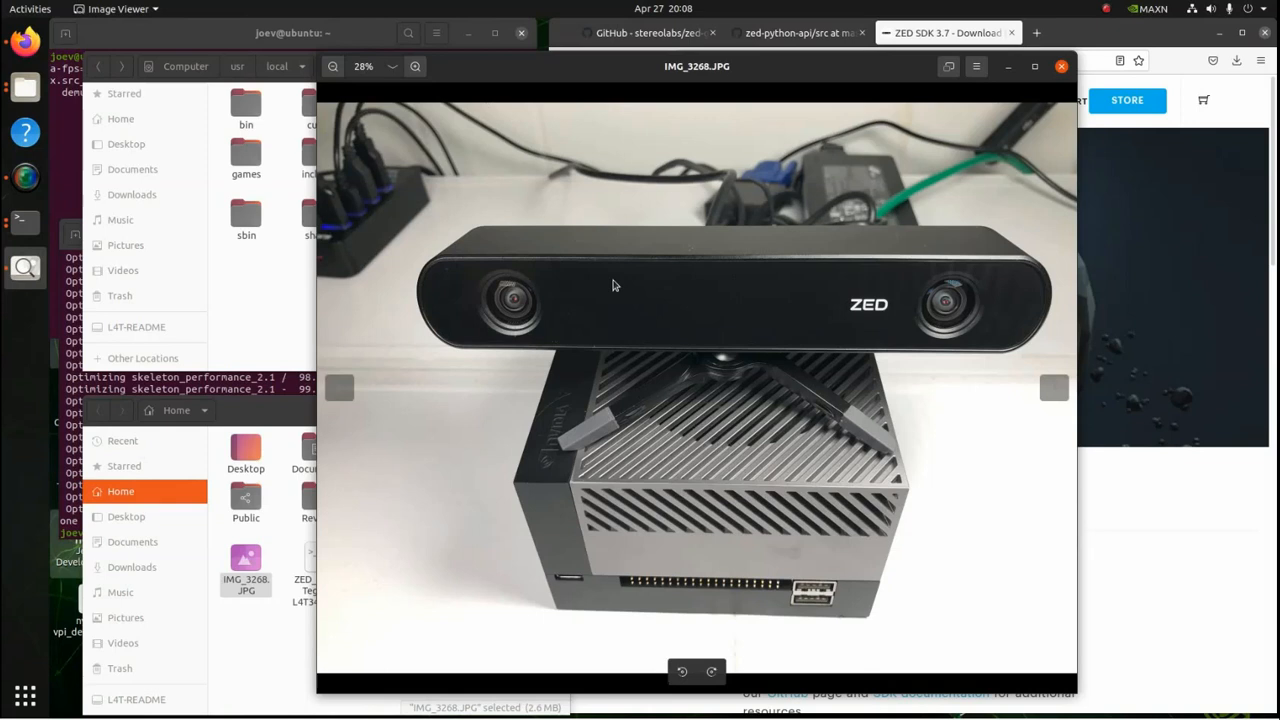
mouse_move(670, 284)
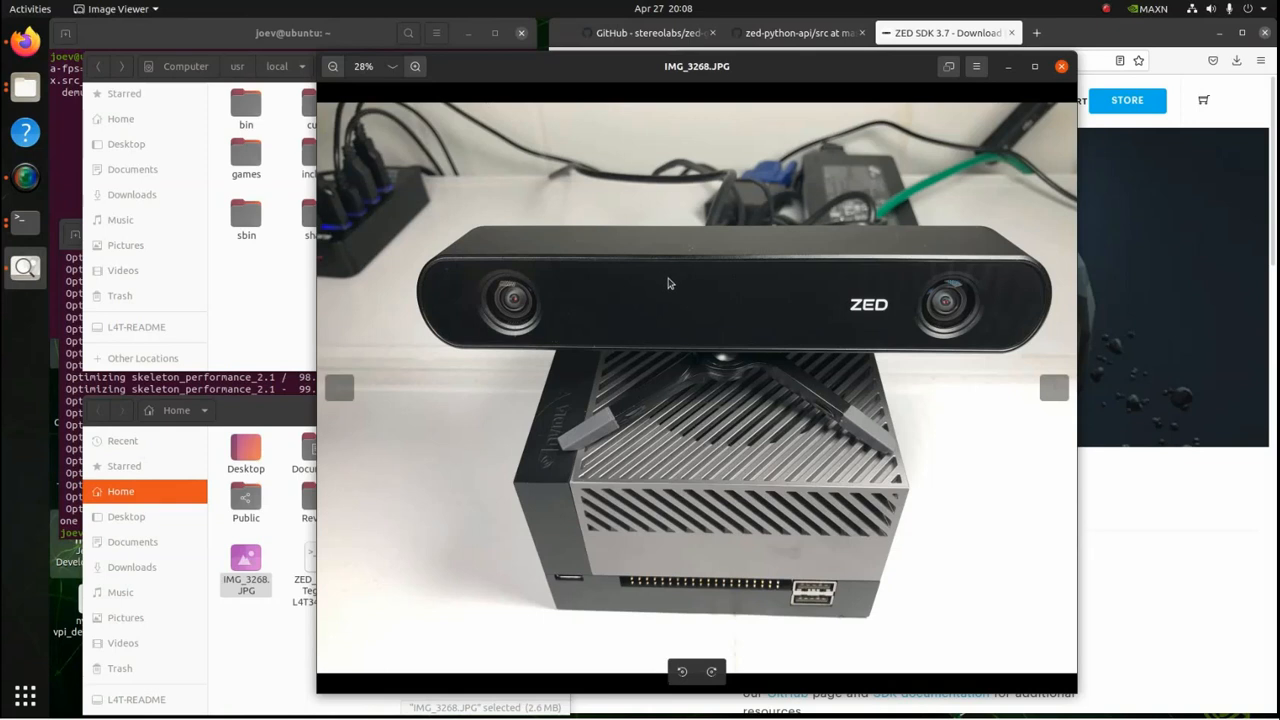
mouse_move(670, 284)
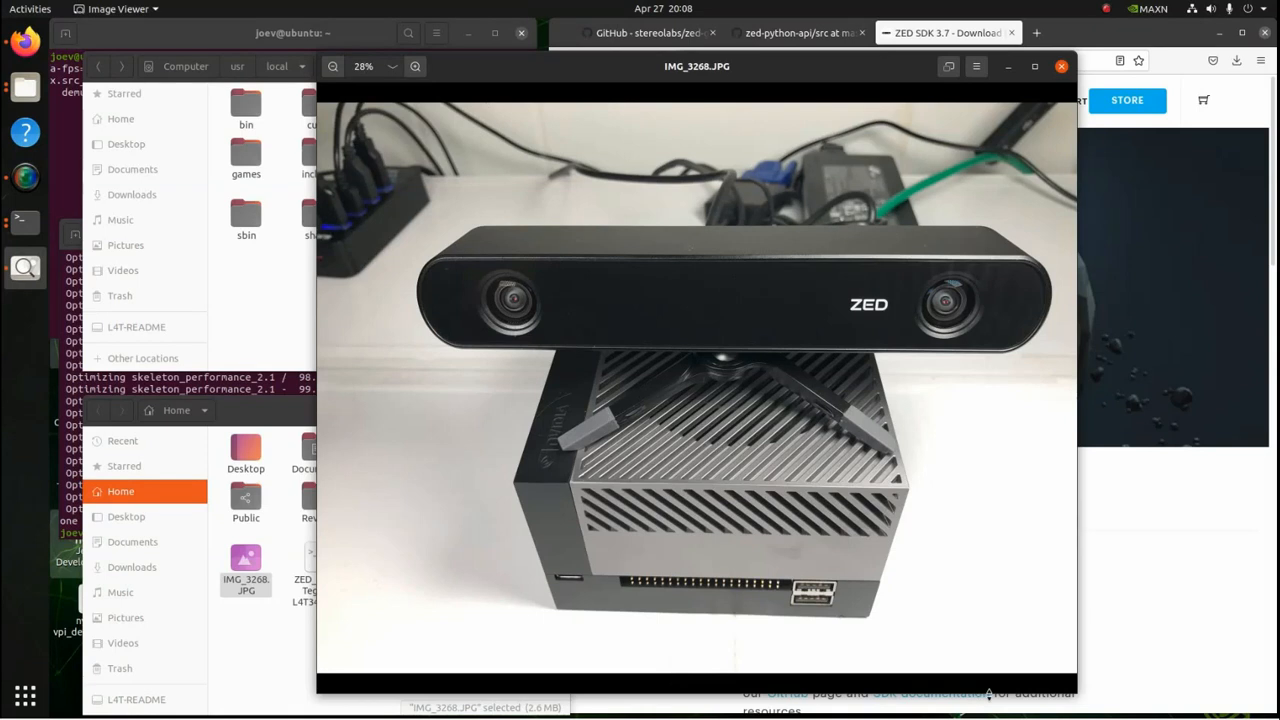
mouse_move(964, 690)
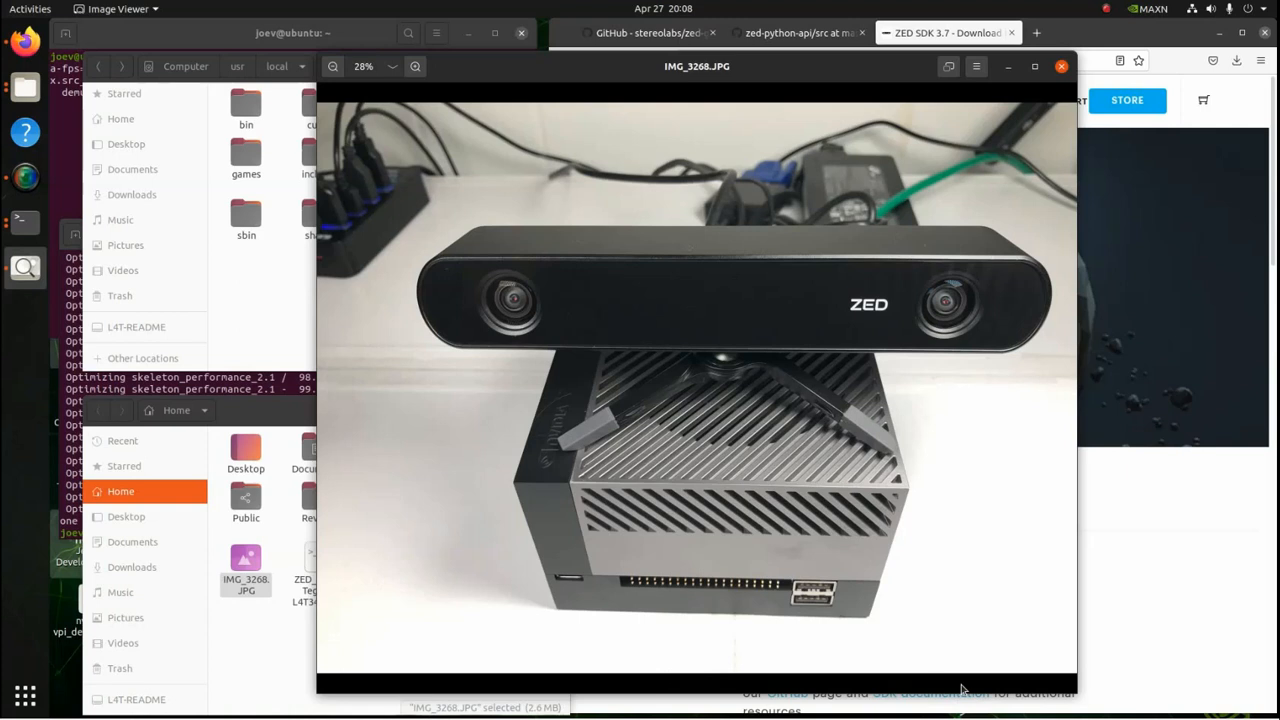
mouse_move(1136, 396)
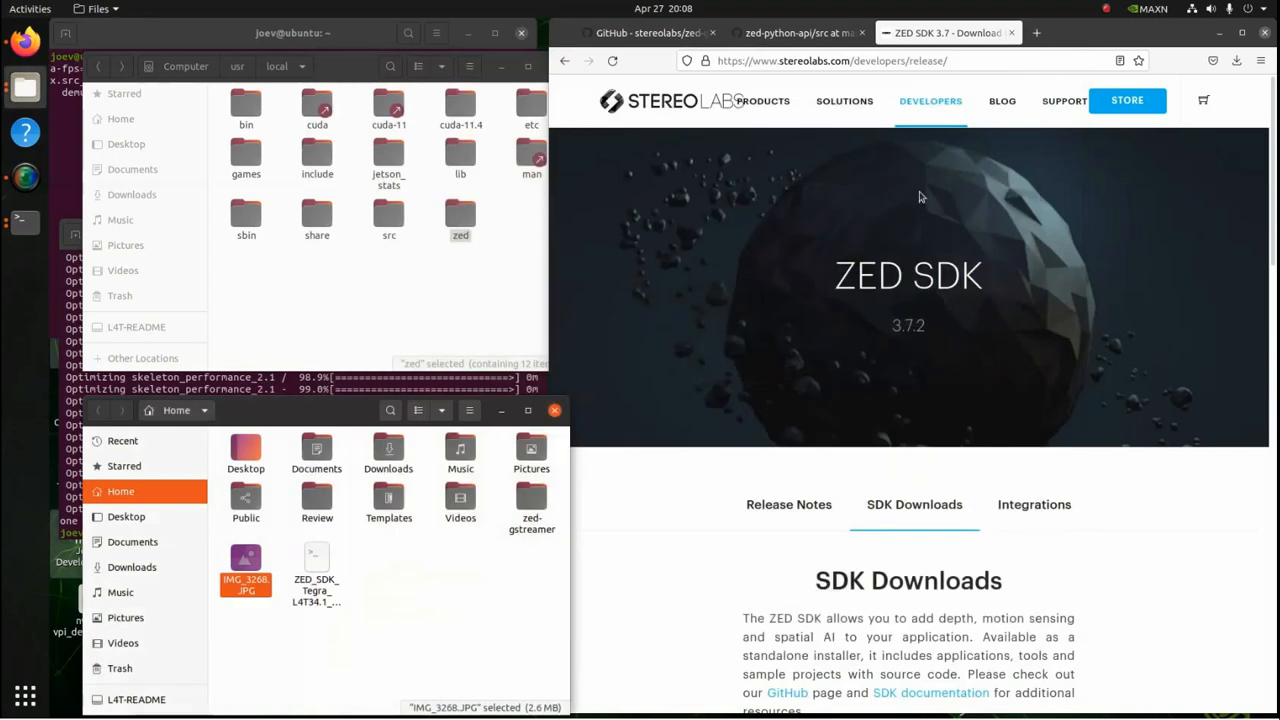
mouse_move(688, 118)
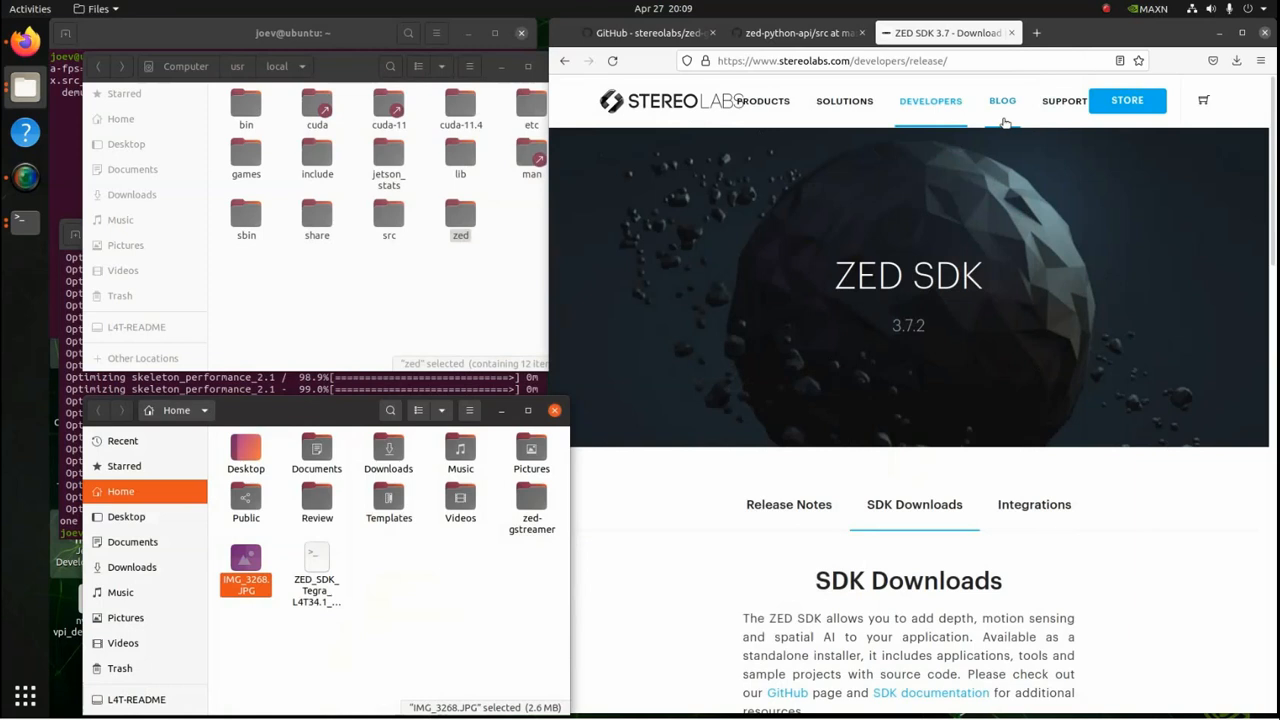
mouse_move(1064, 602)
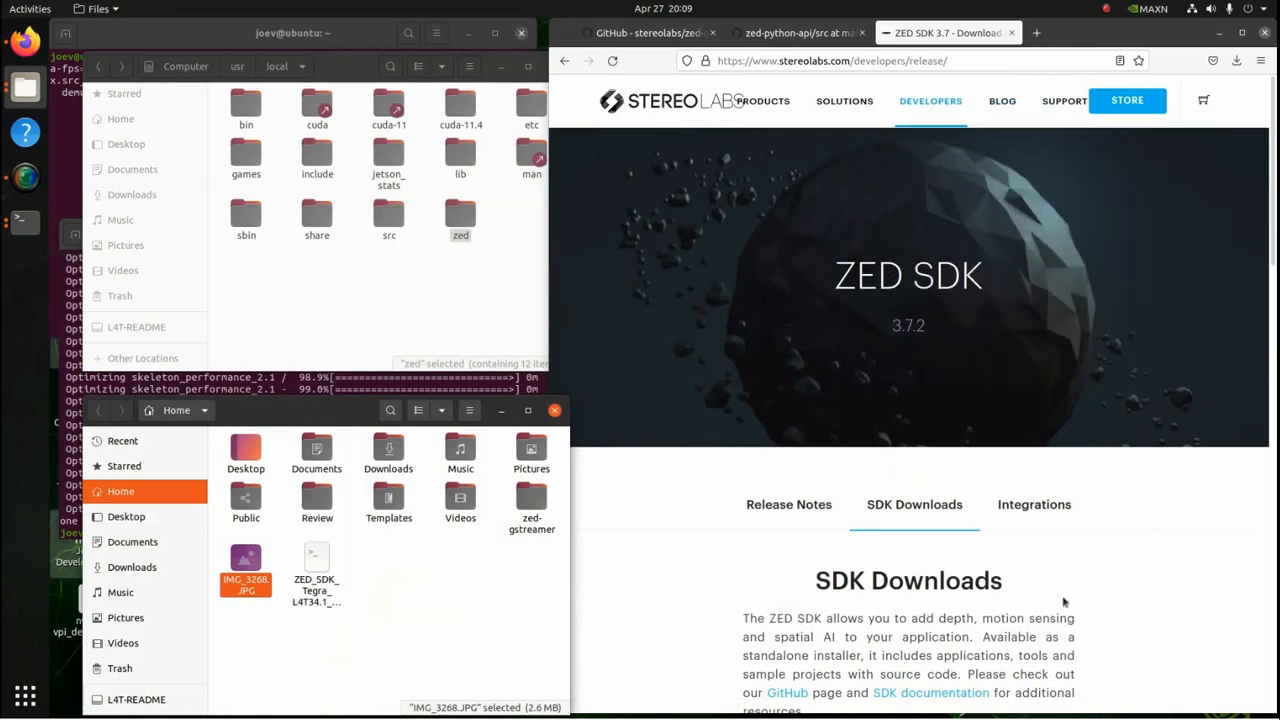
- Scroll the ZED SDK 3.7.2 downloads page to the NVIDIA Jetson L4T links
scroll(down, 3)
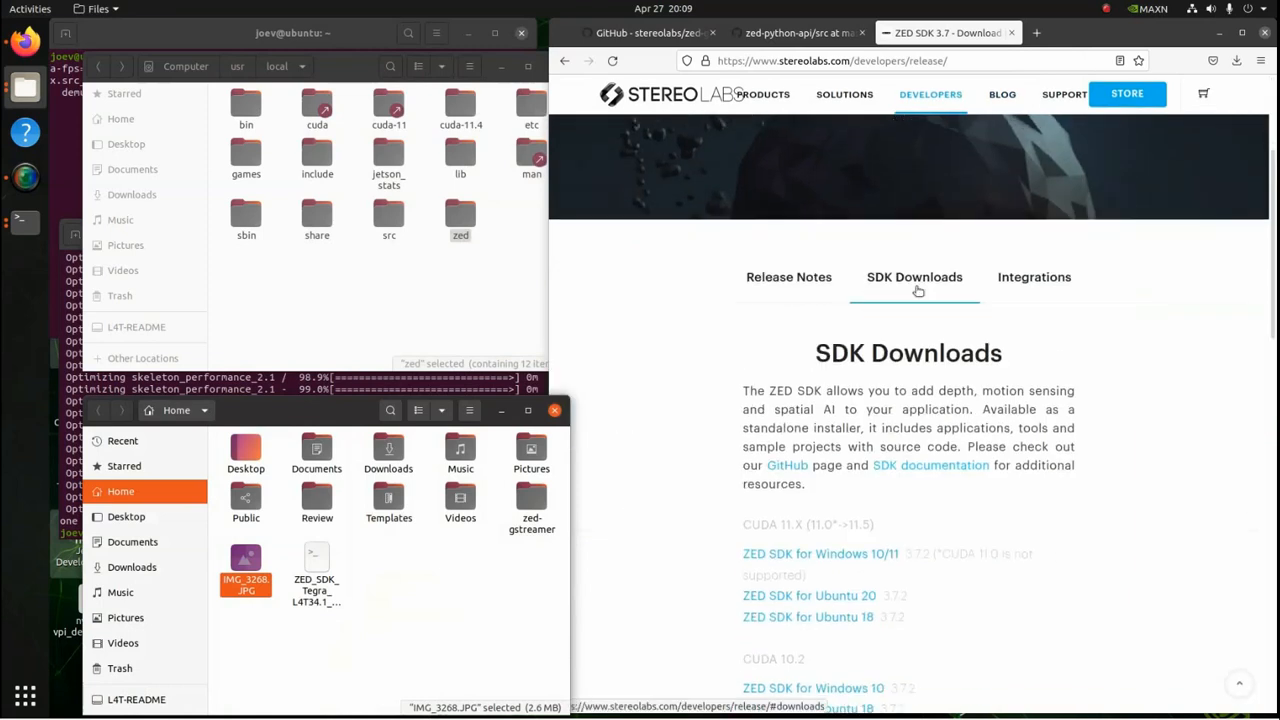
scroll(down, 3)
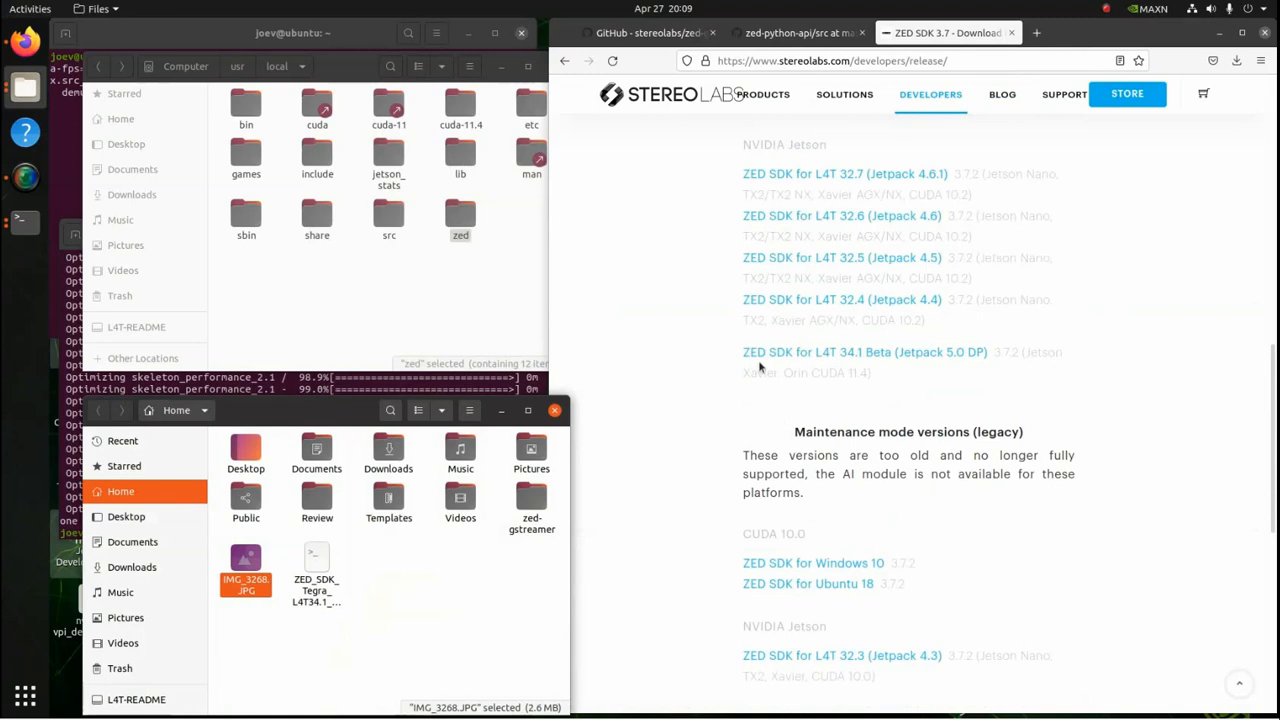
mouse_move(828, 368)
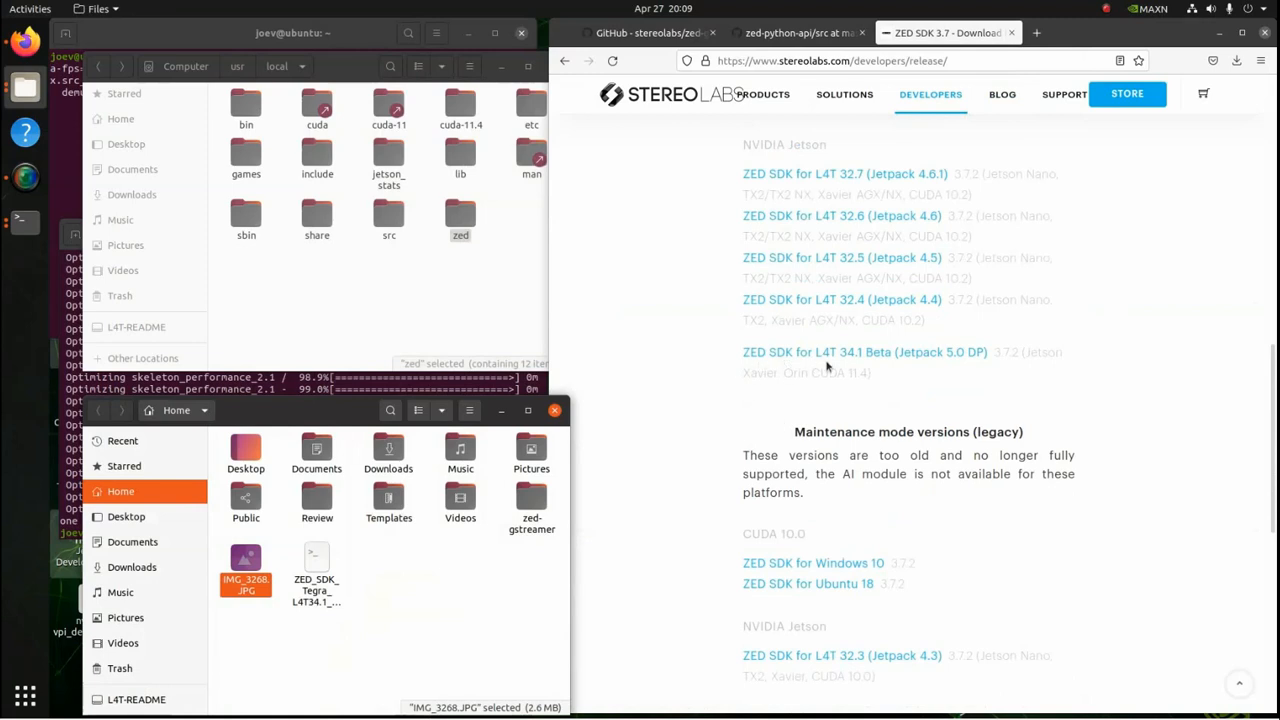
mouse_move(872, 364)
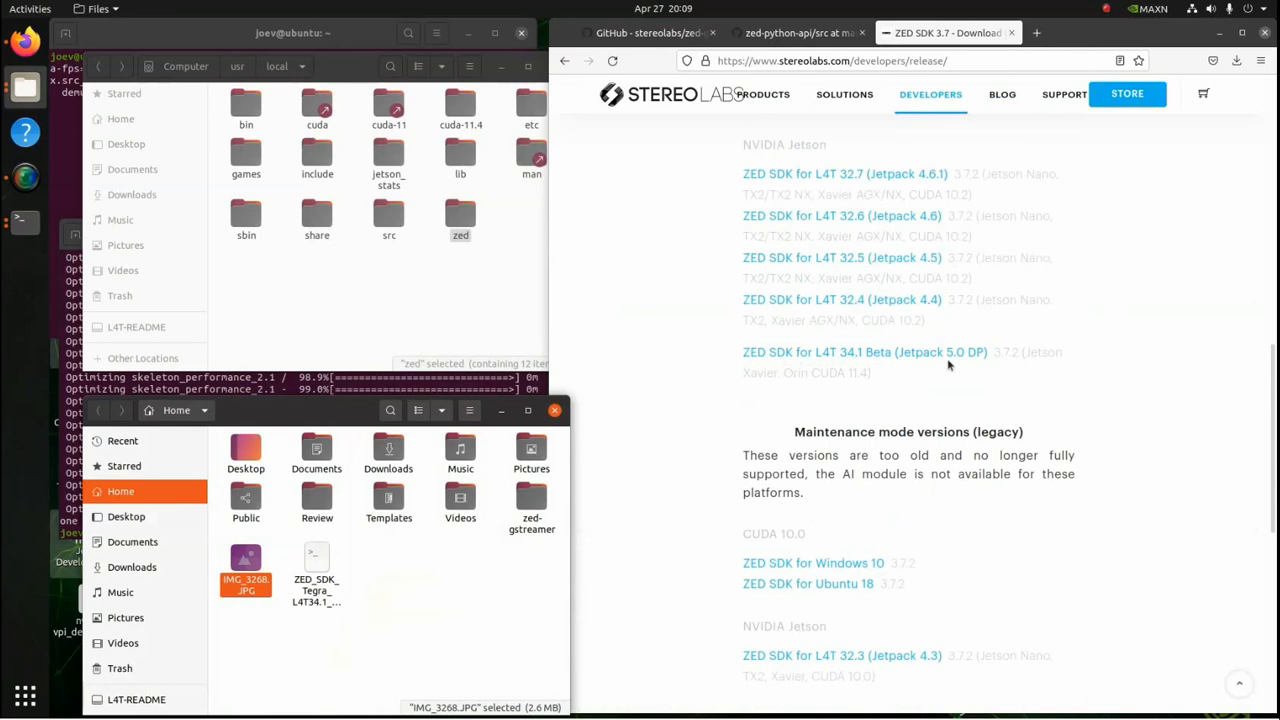
mouse_move(978, 364)
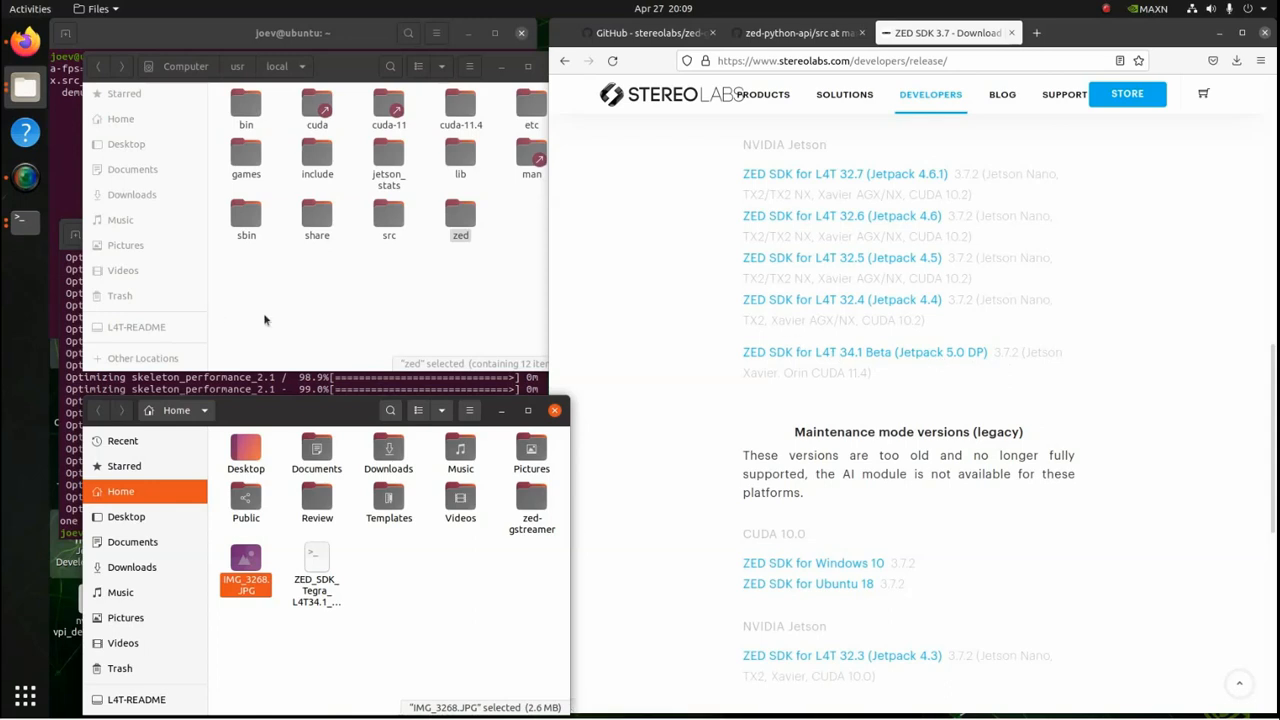
mouse_move(276, 574)
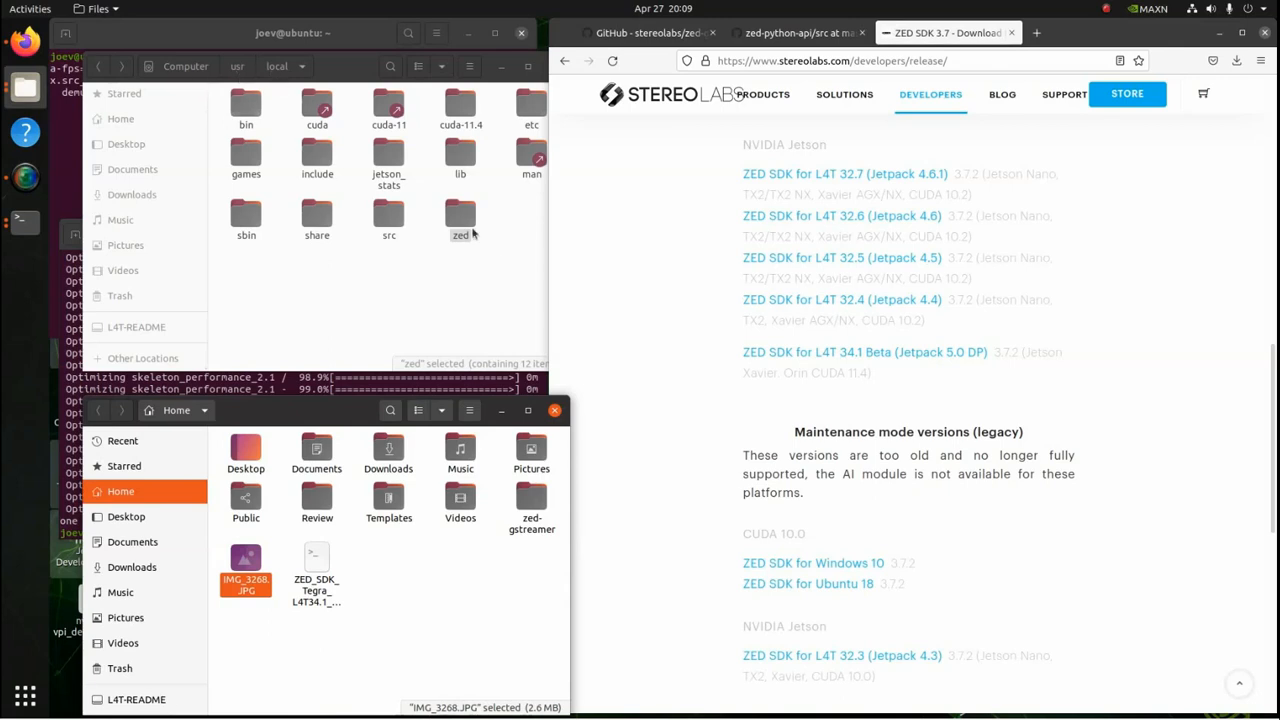
- Navigate into /usr/local/zed/samples listing body_tracking, depth_sensing and other samples
double_click(460, 216)
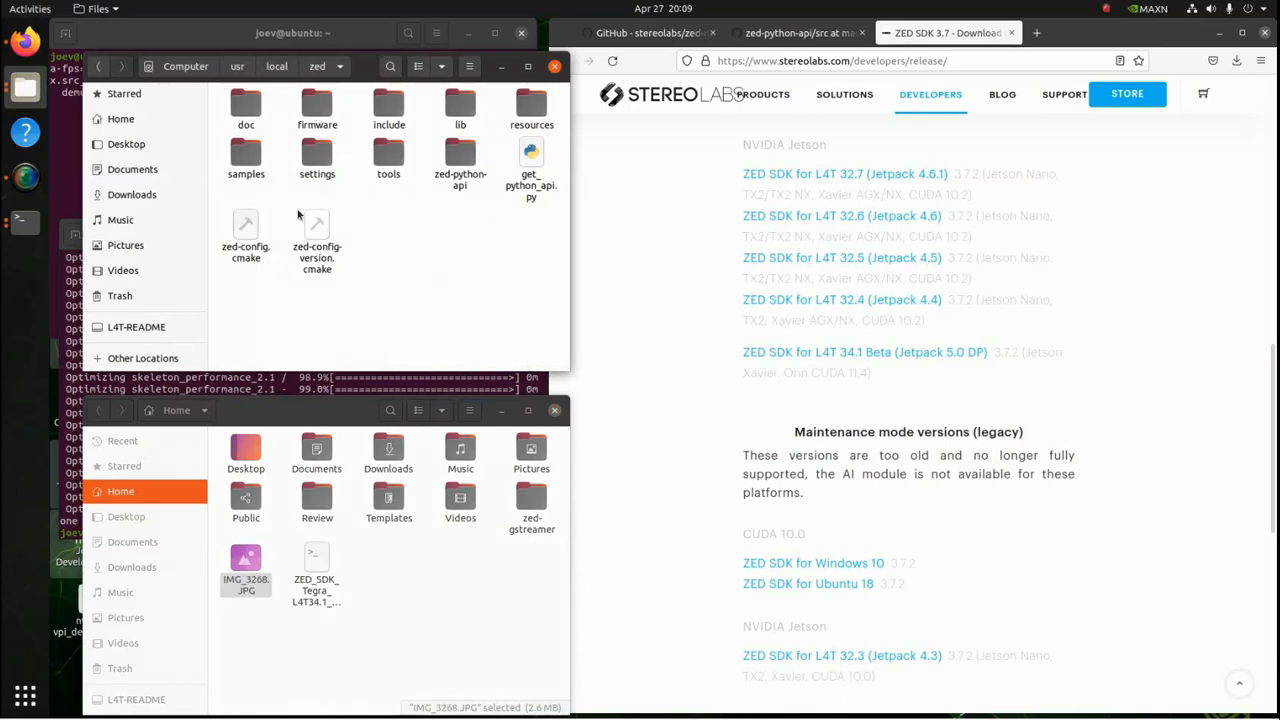
double_click(246, 156)
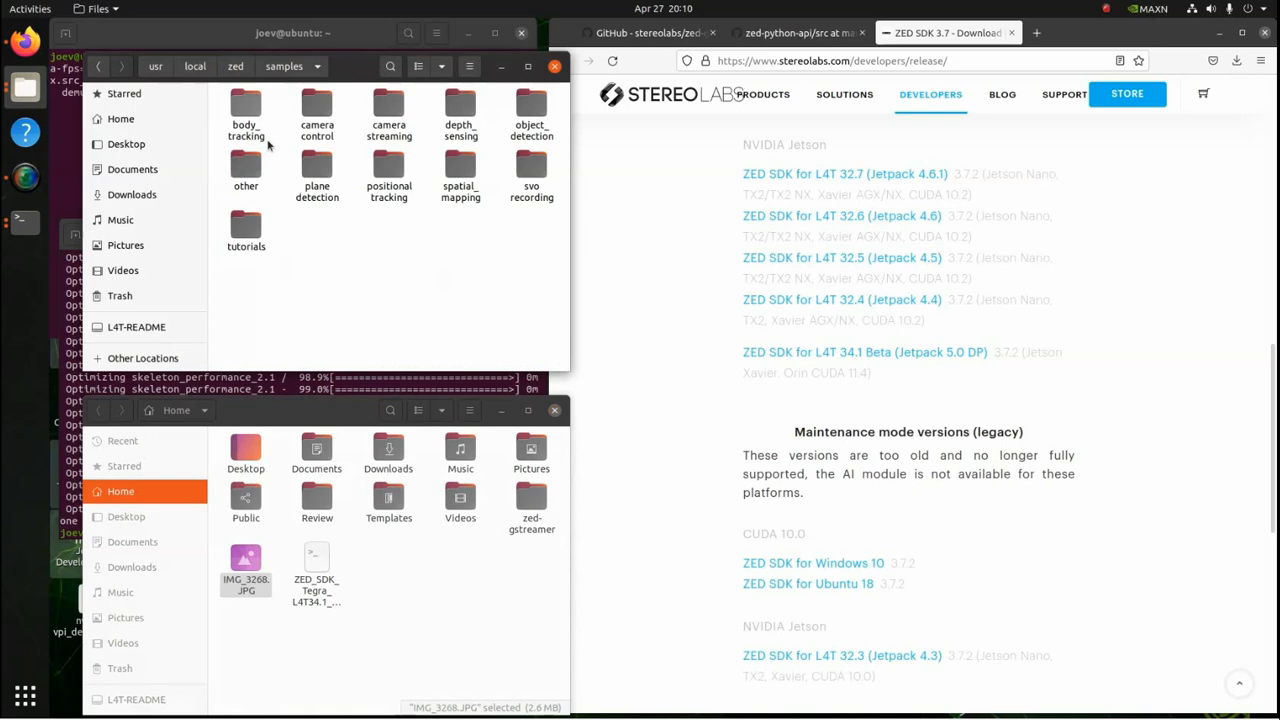
mouse_move(392, 218)
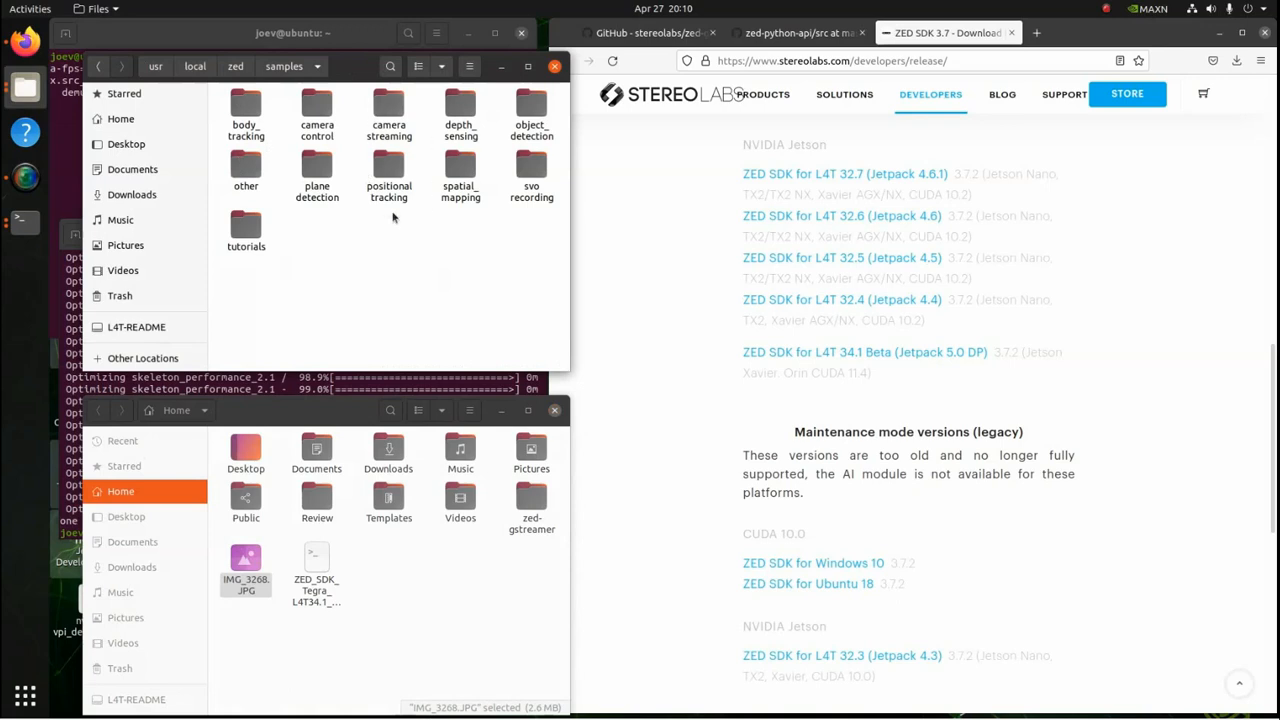
mouse_move(392, 224)
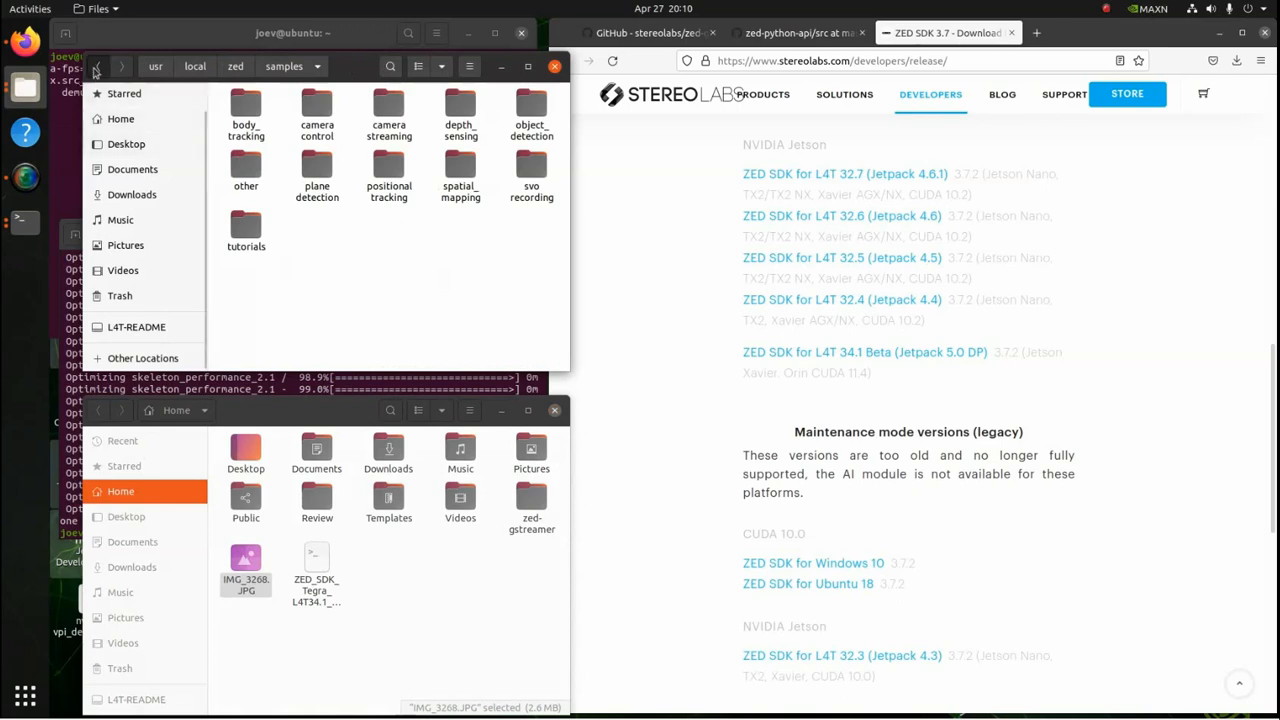
- Reach the stereolabs zed-python-api repository main page and scroll through its README
click(96, 66)
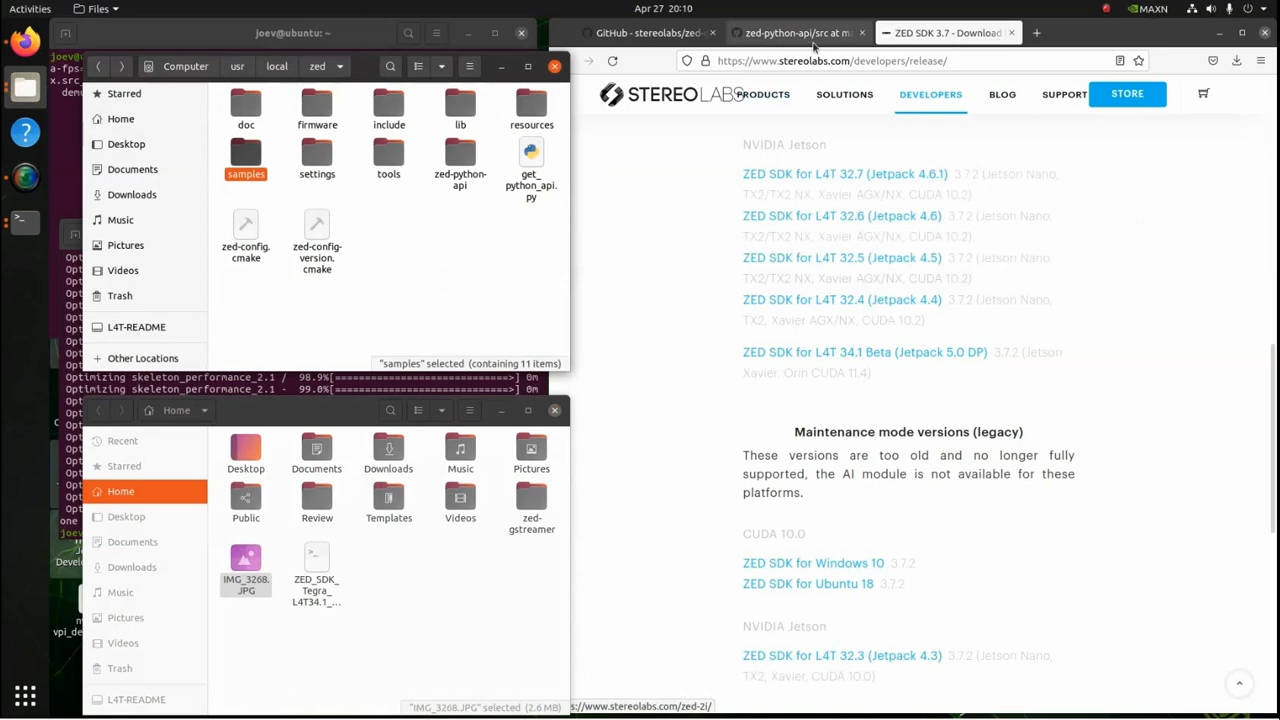
click(796, 32)
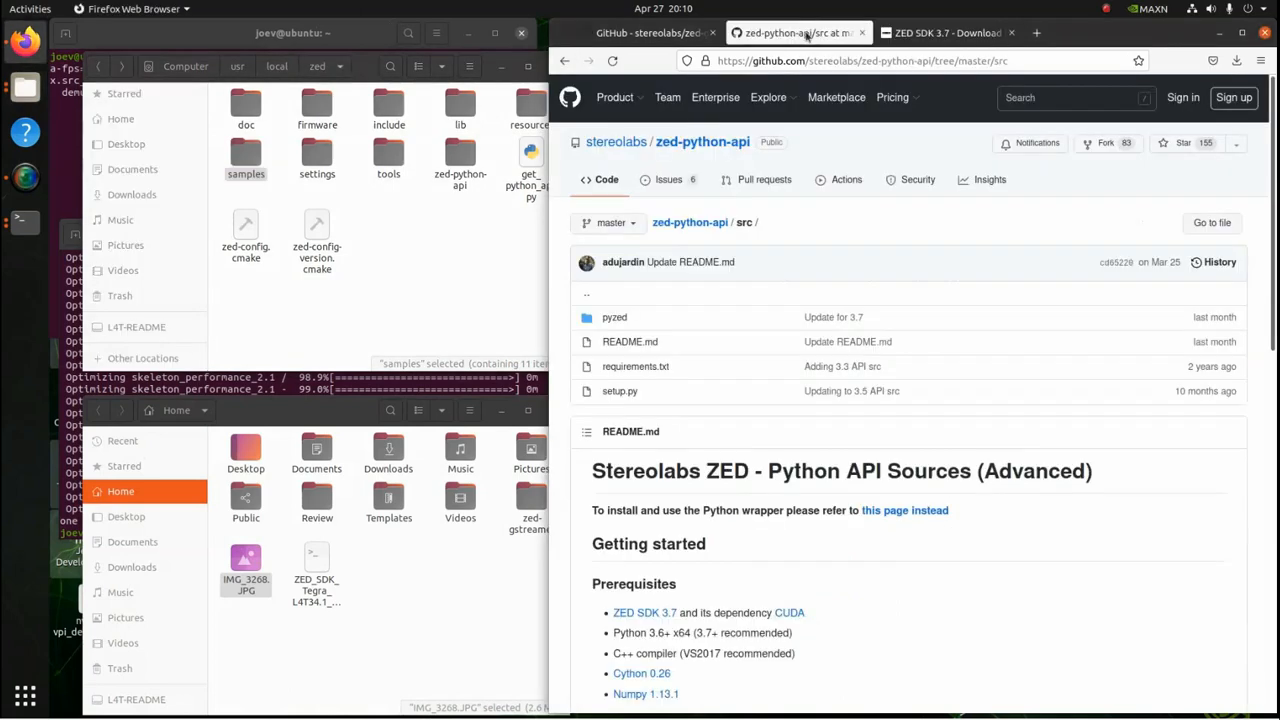
click(702, 140)
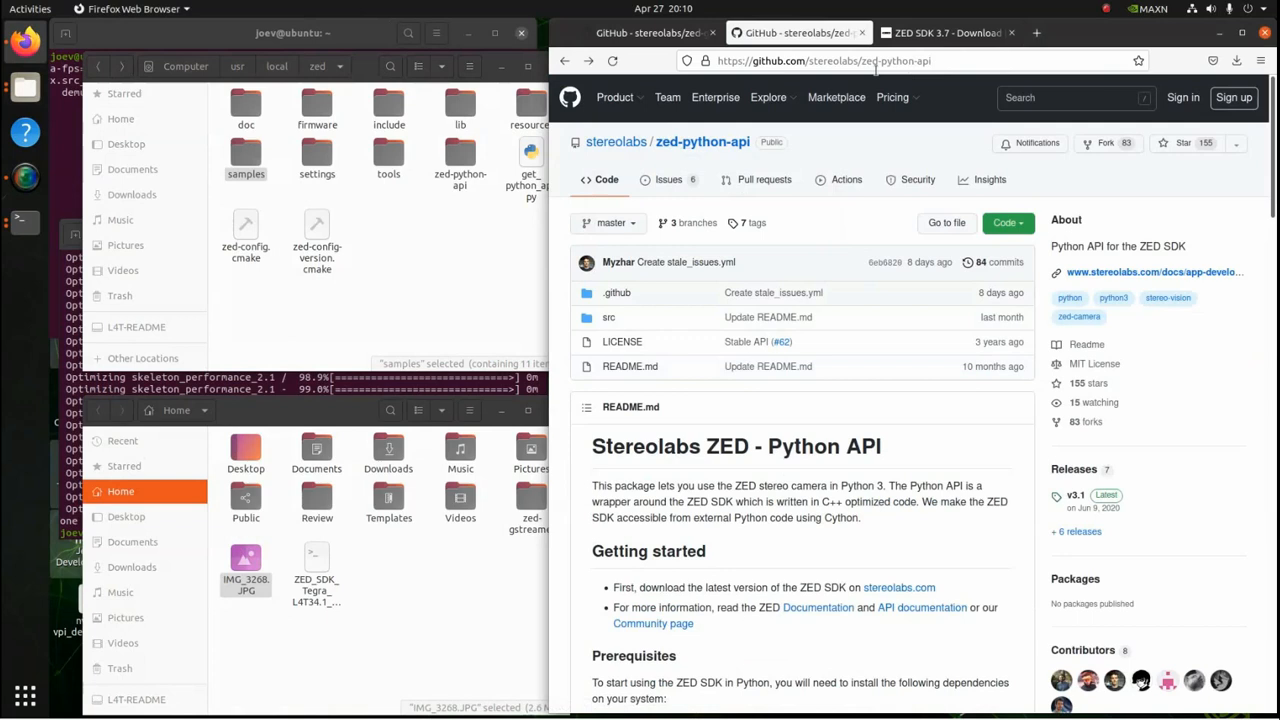
scroll(down, 3)
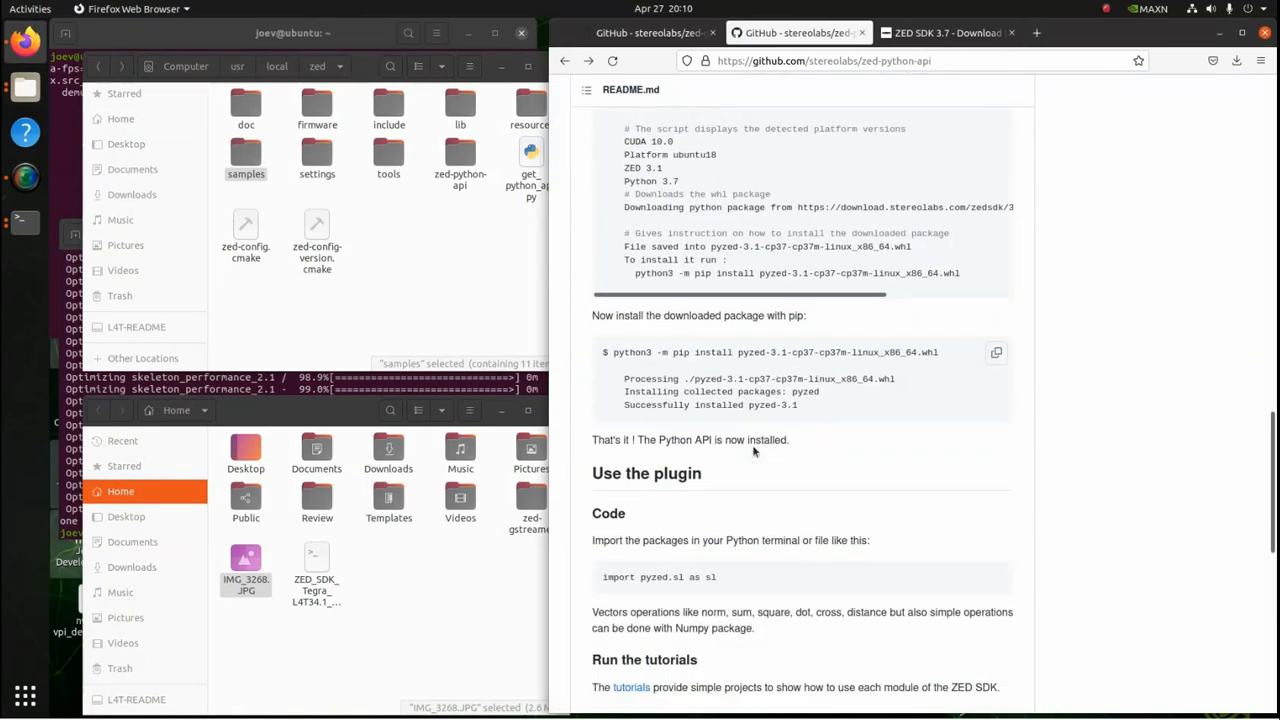
scroll(down, 3)
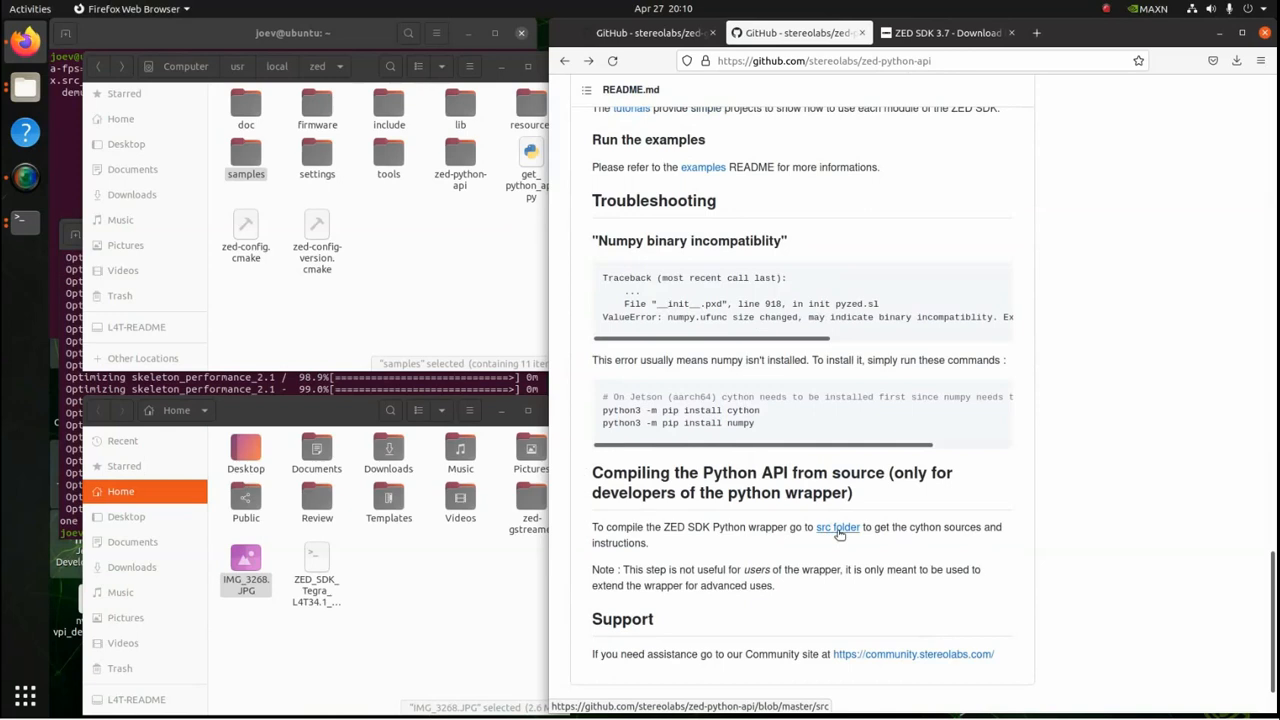
- Navigate into the src folder page and bring its Build the plugin instructions into view
click(838, 528)
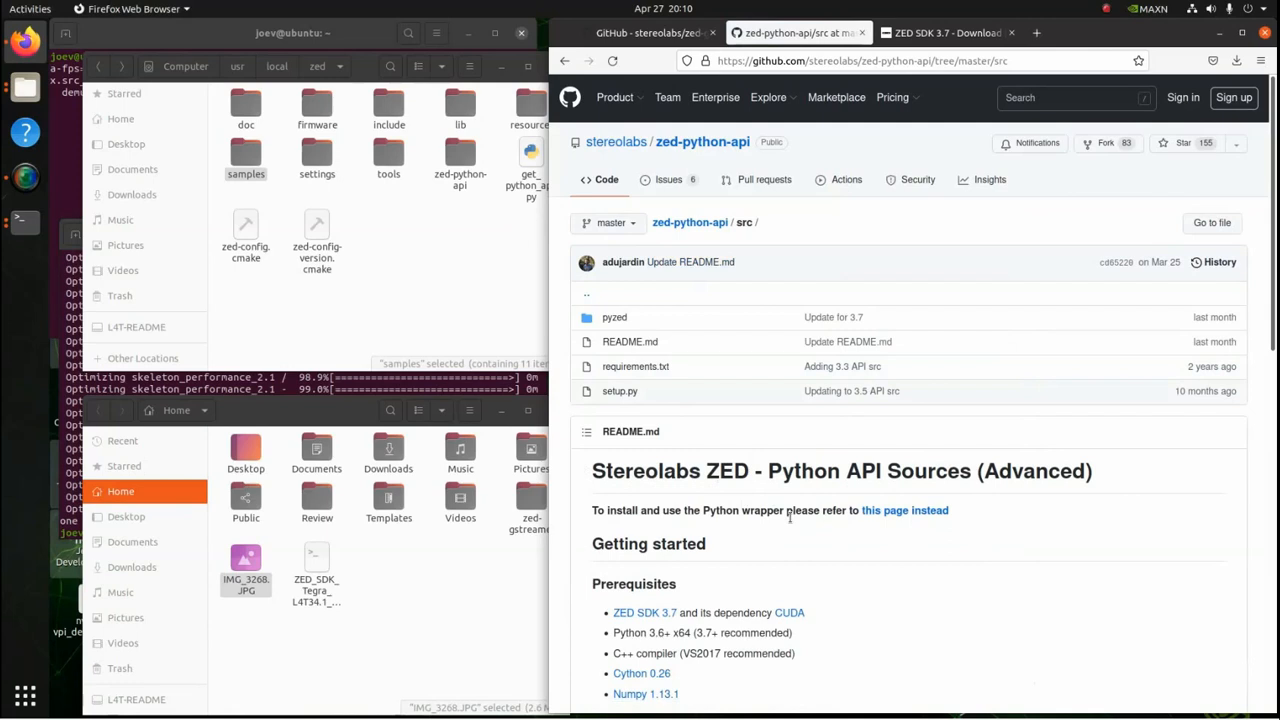
scroll(down, 3)
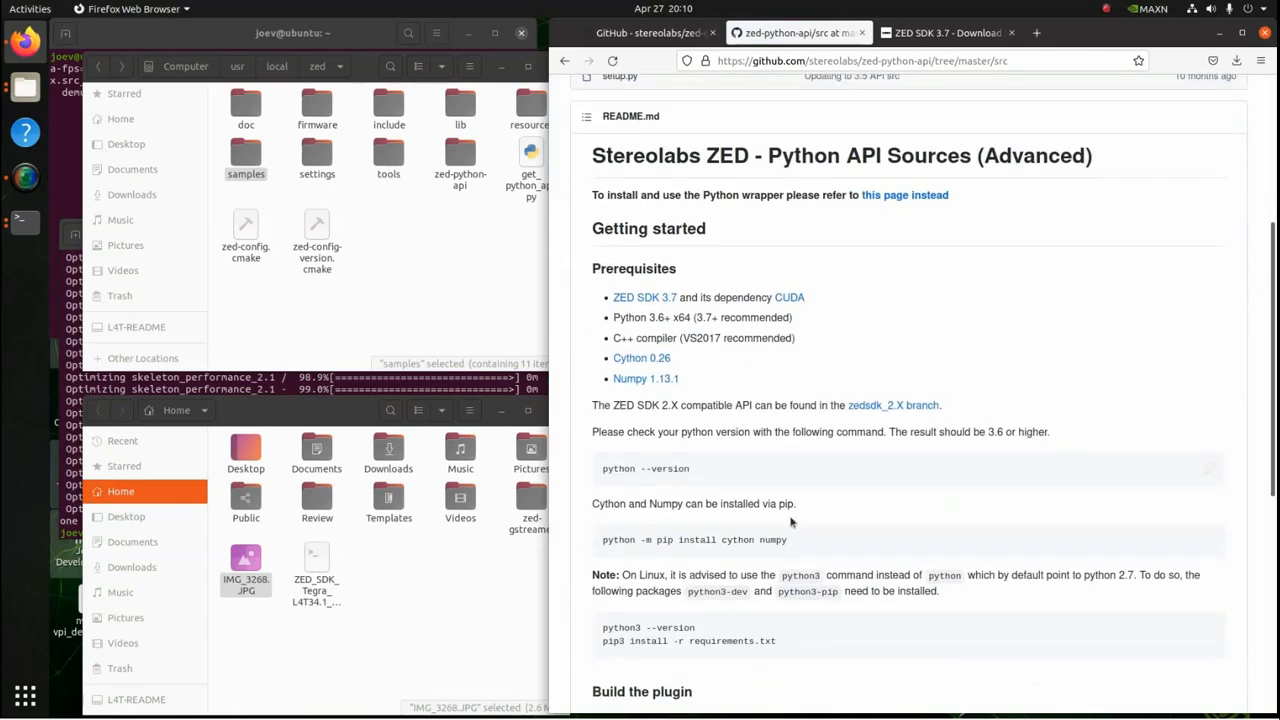
scroll(down, 3)
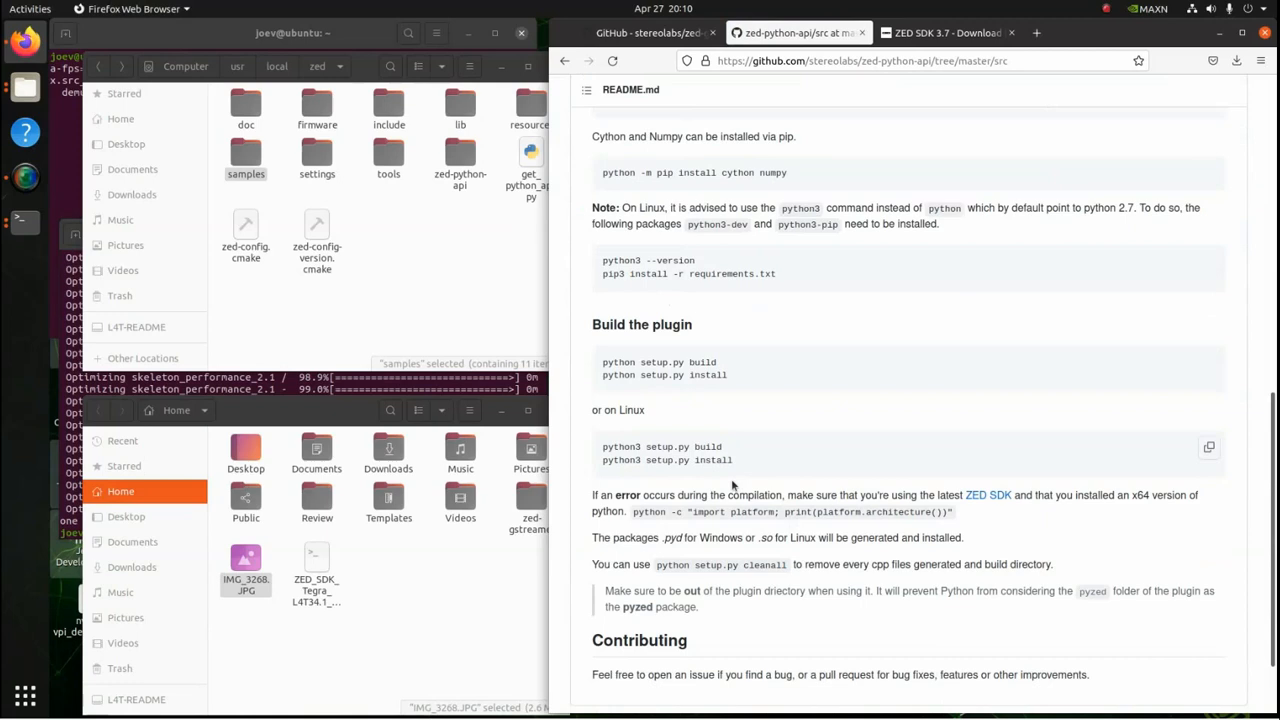
mouse_move(640, 460)
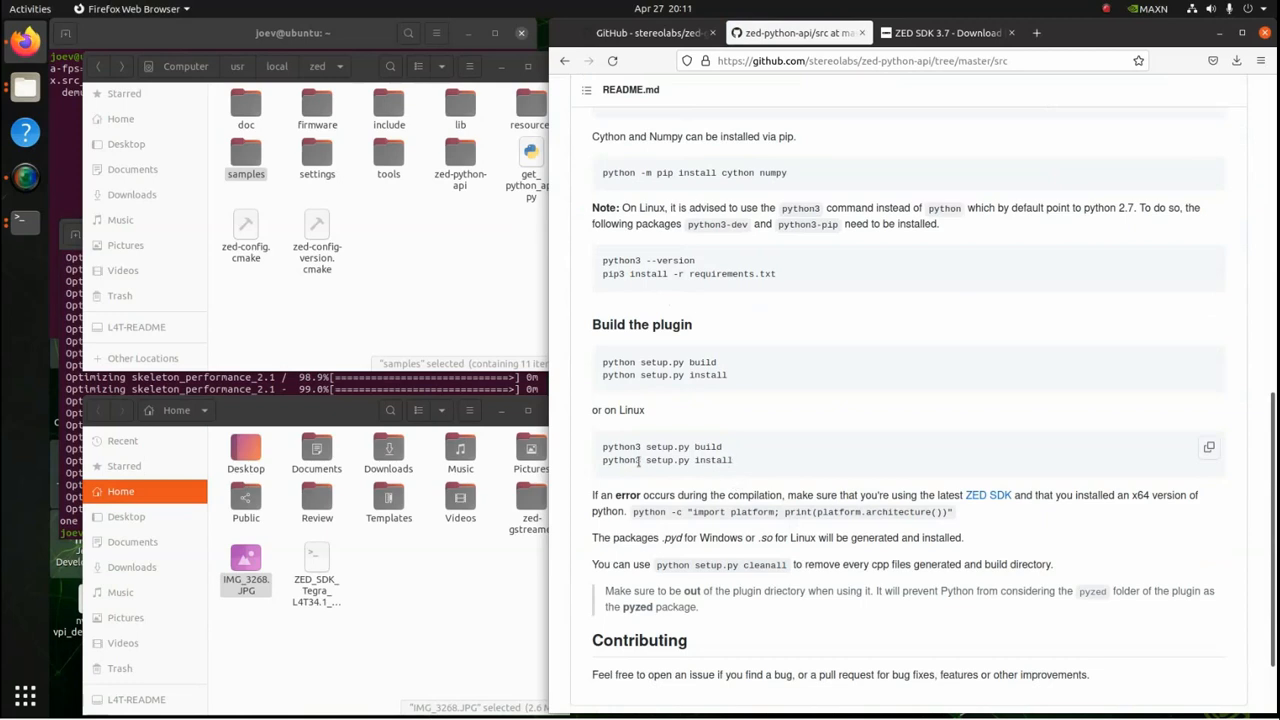
mouse_move(756, 472)
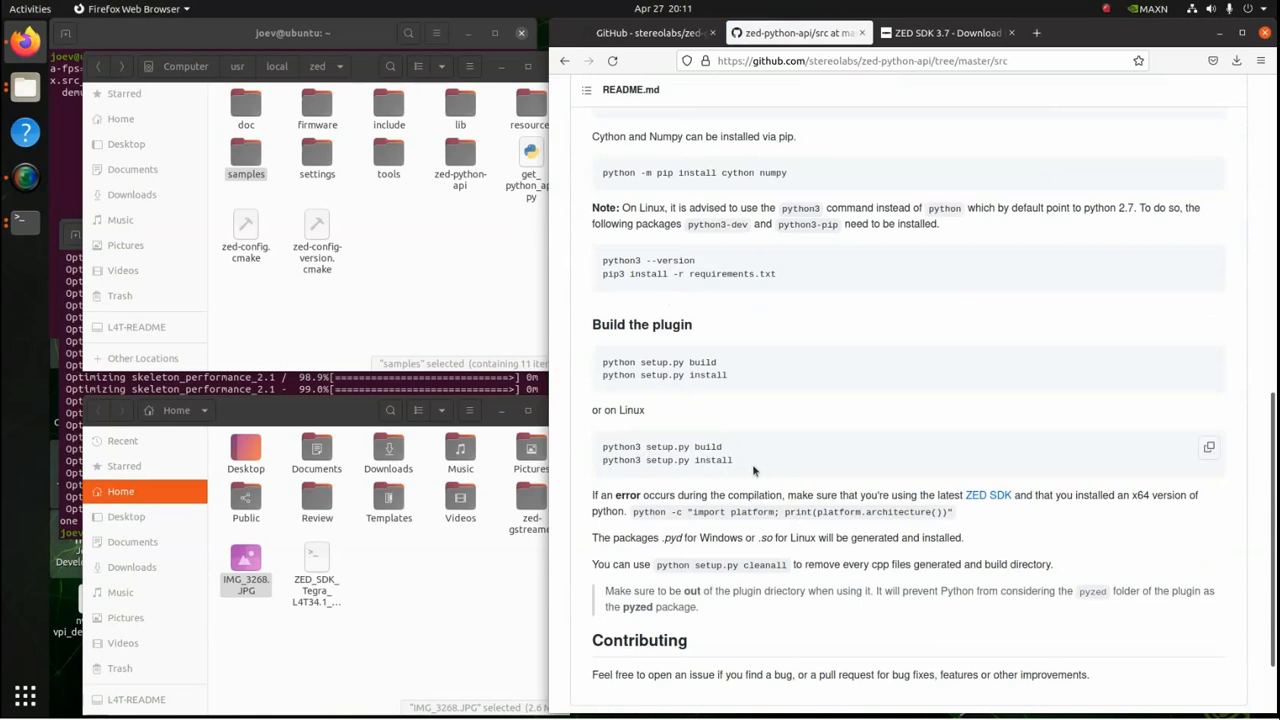
mouse_move(754, 470)
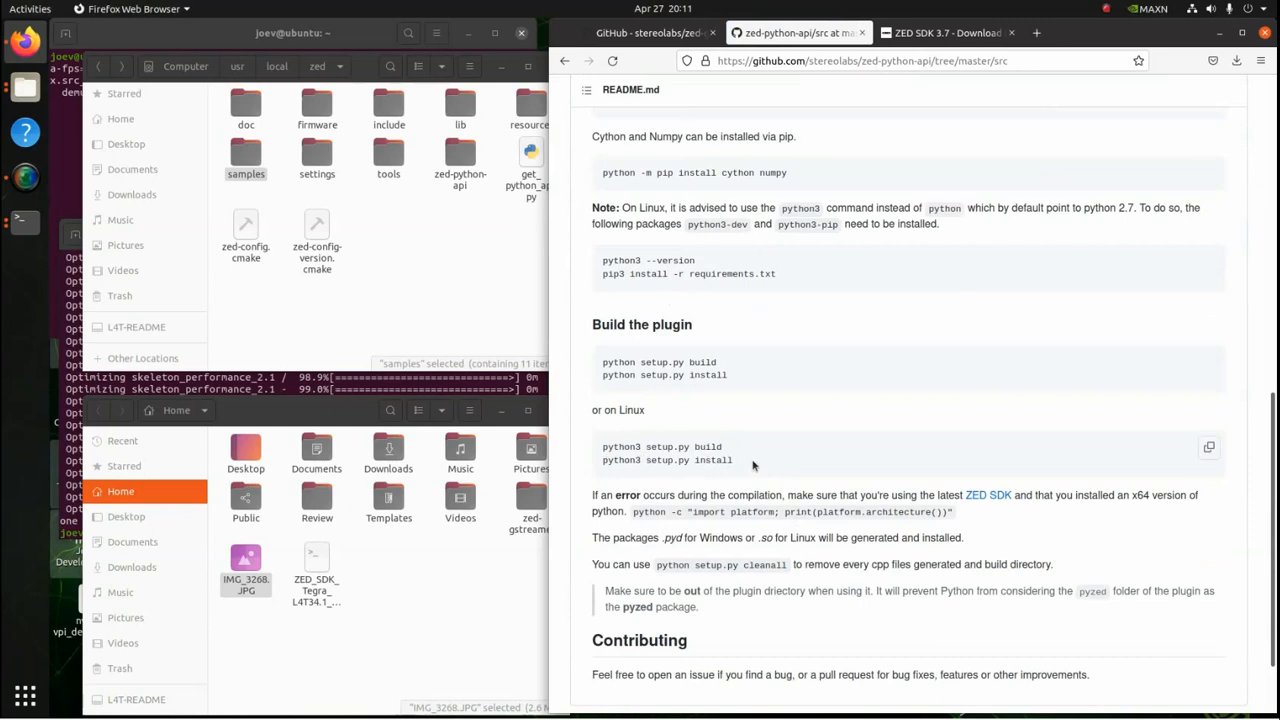
mouse_move(758, 462)
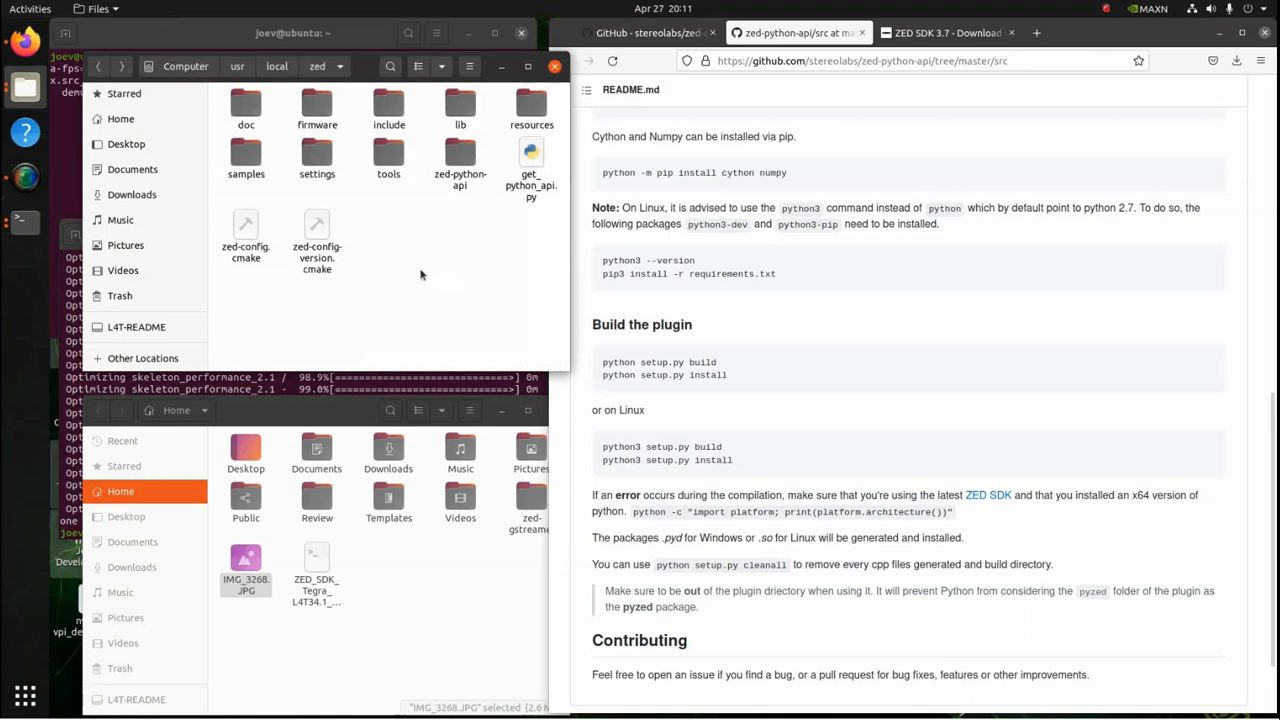
mouse_move(548, 232)
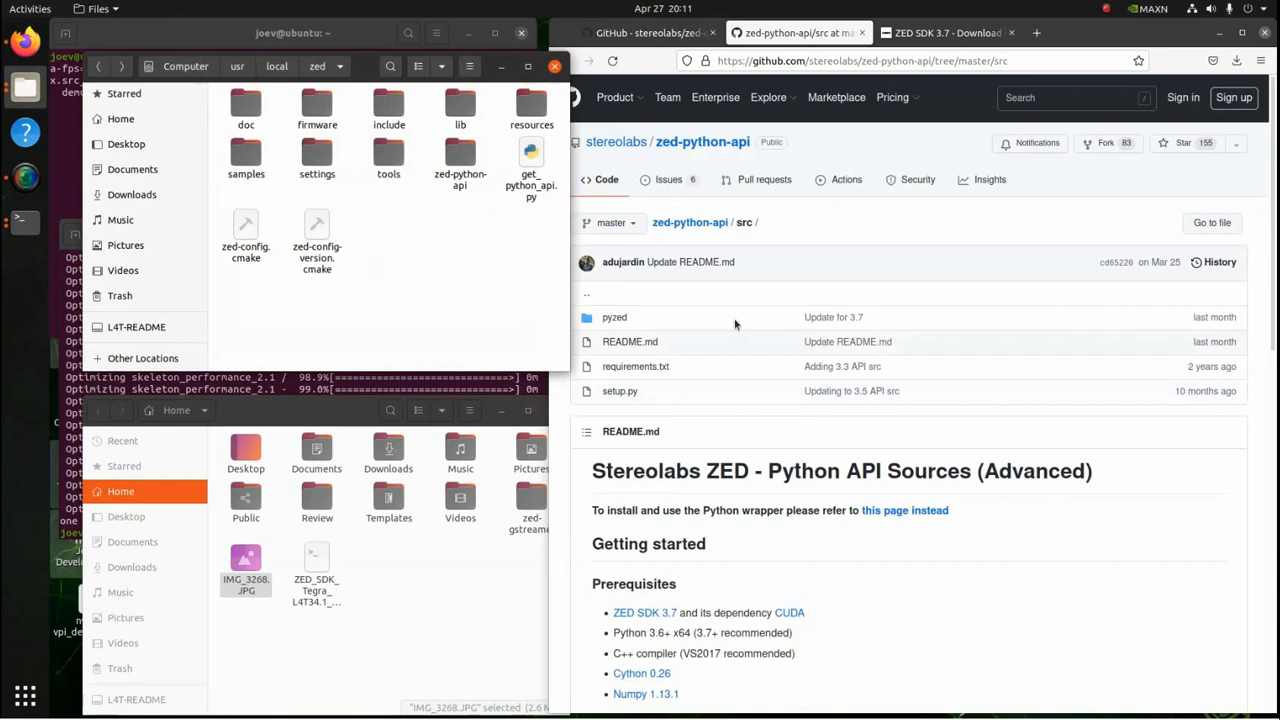
mouse_move(702, 140)
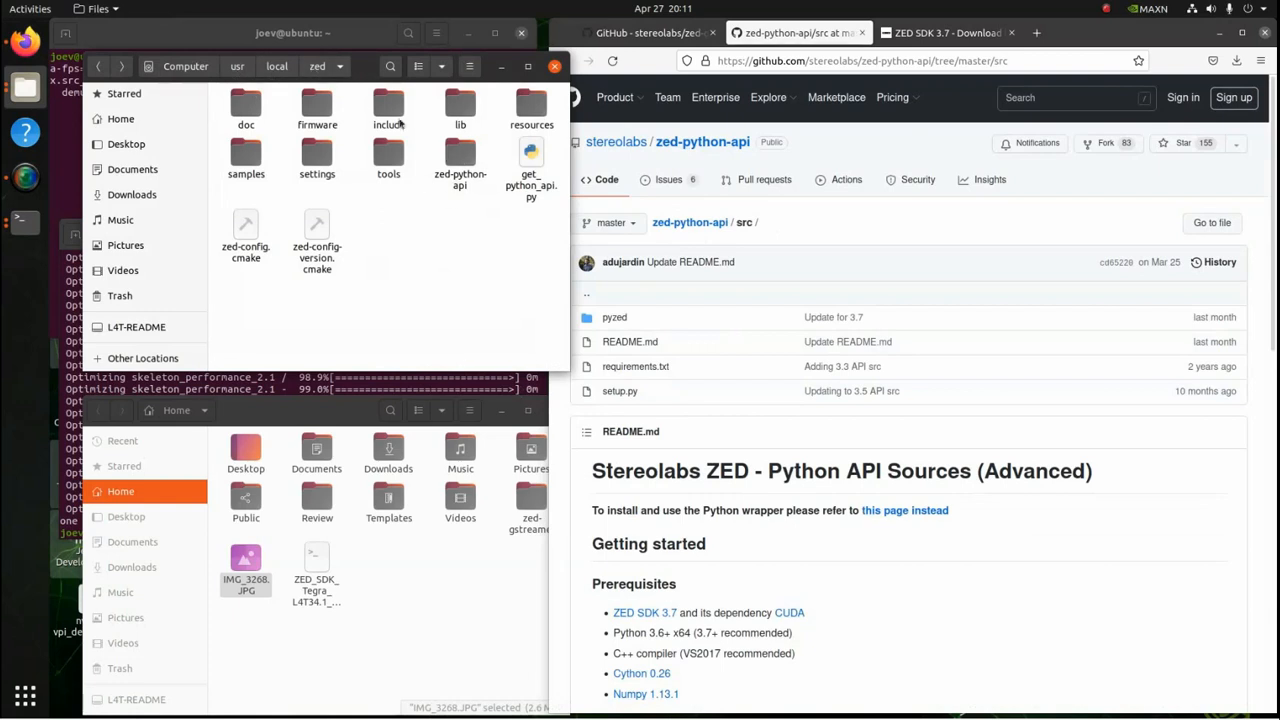
mouse_move(428, 228)
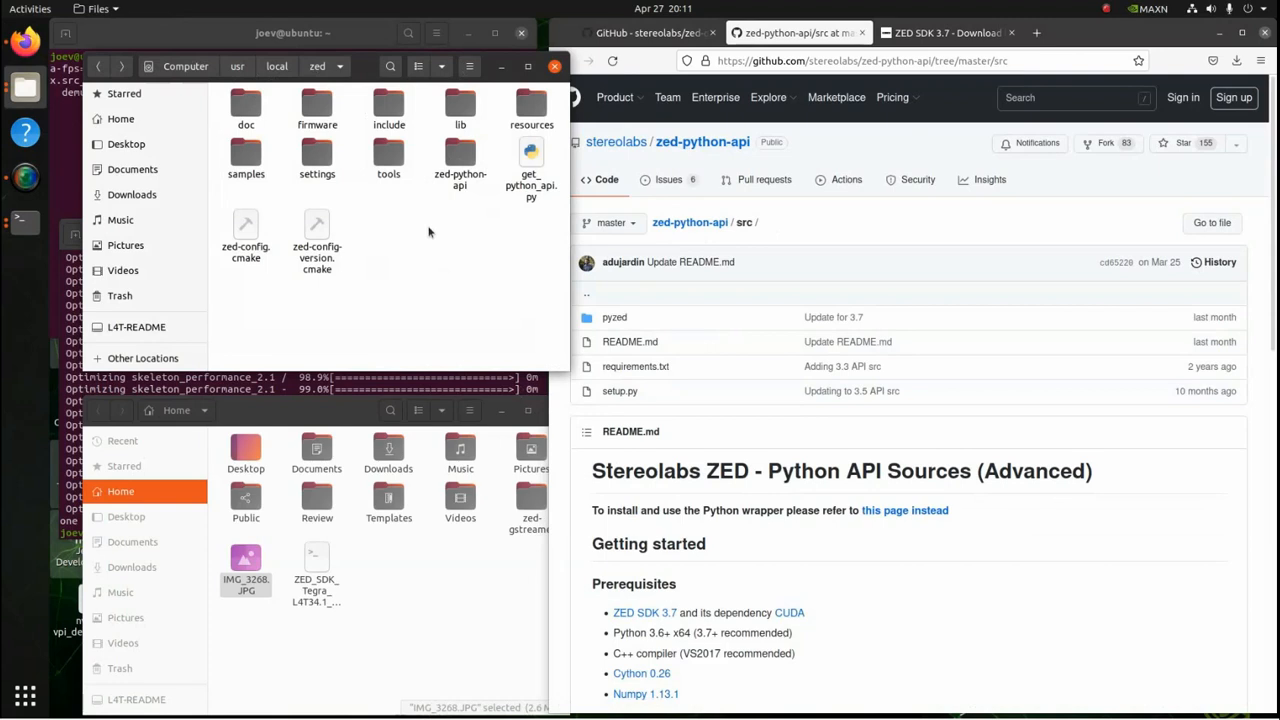
mouse_move(464, 384)
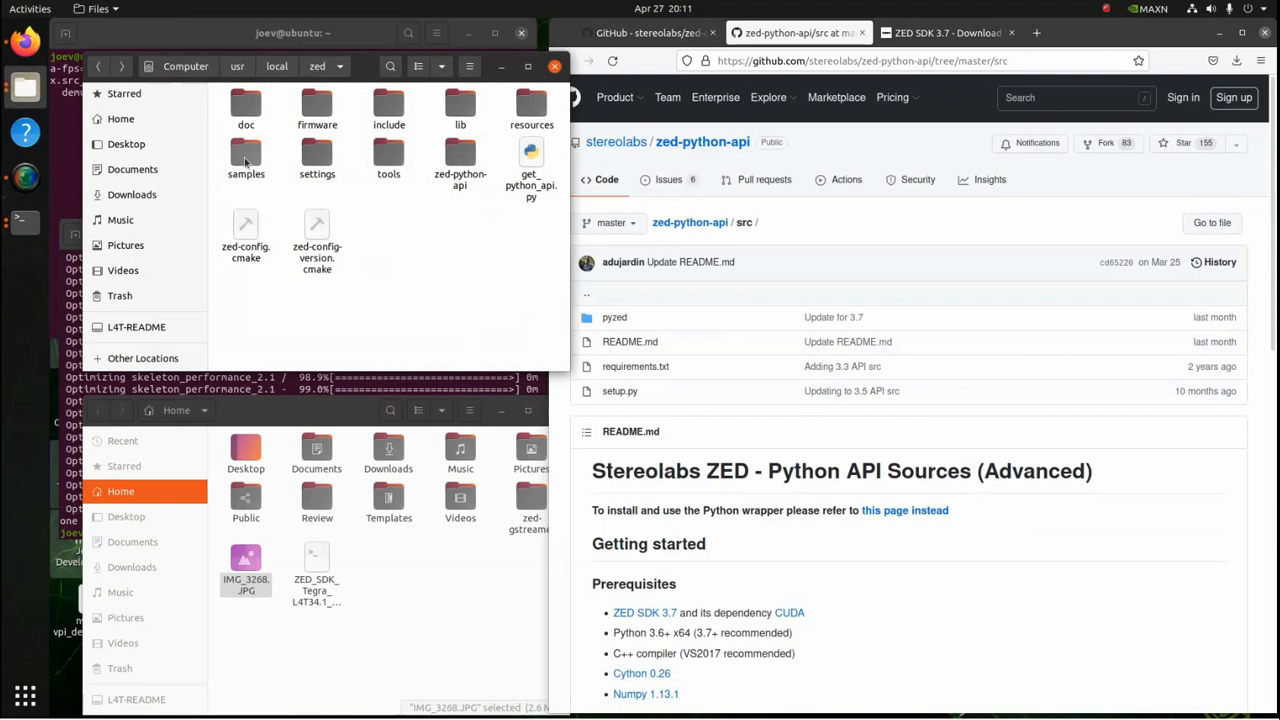
- Reach the body_tracking python sample folder and enter python3 body_tracking.py in the terminal
double_click(246, 160)
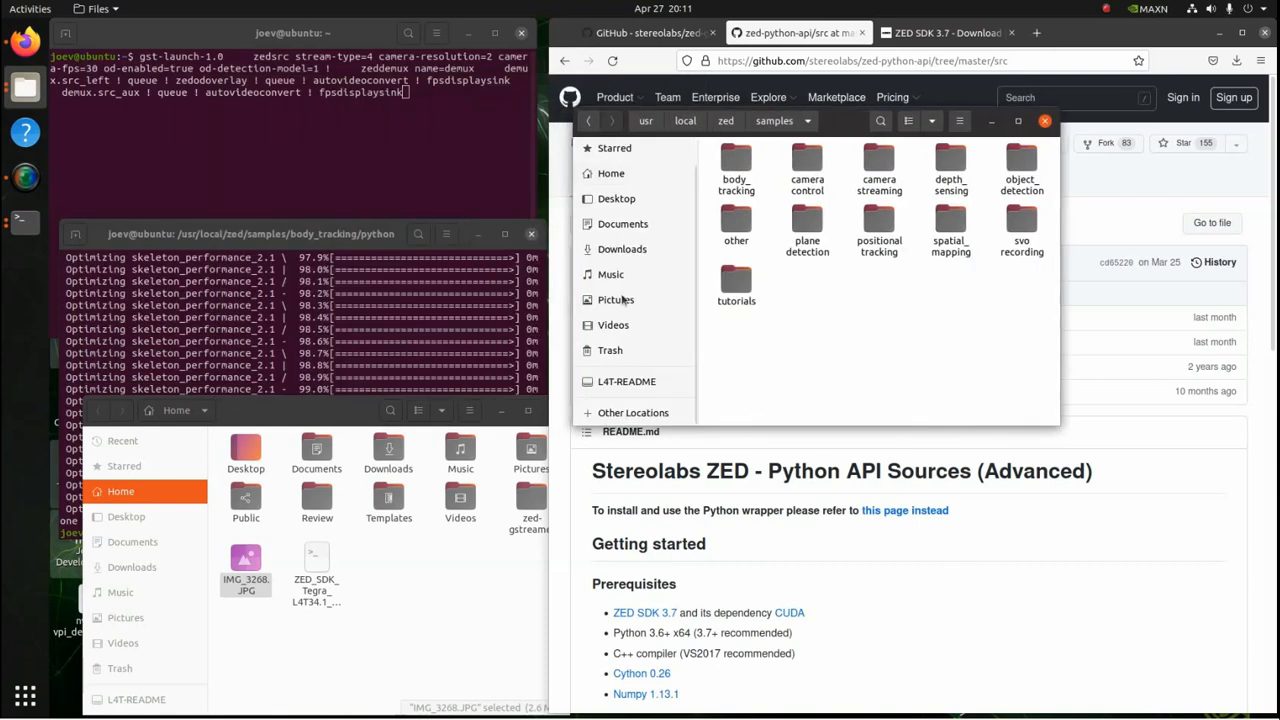
mouse_move(396, 352)
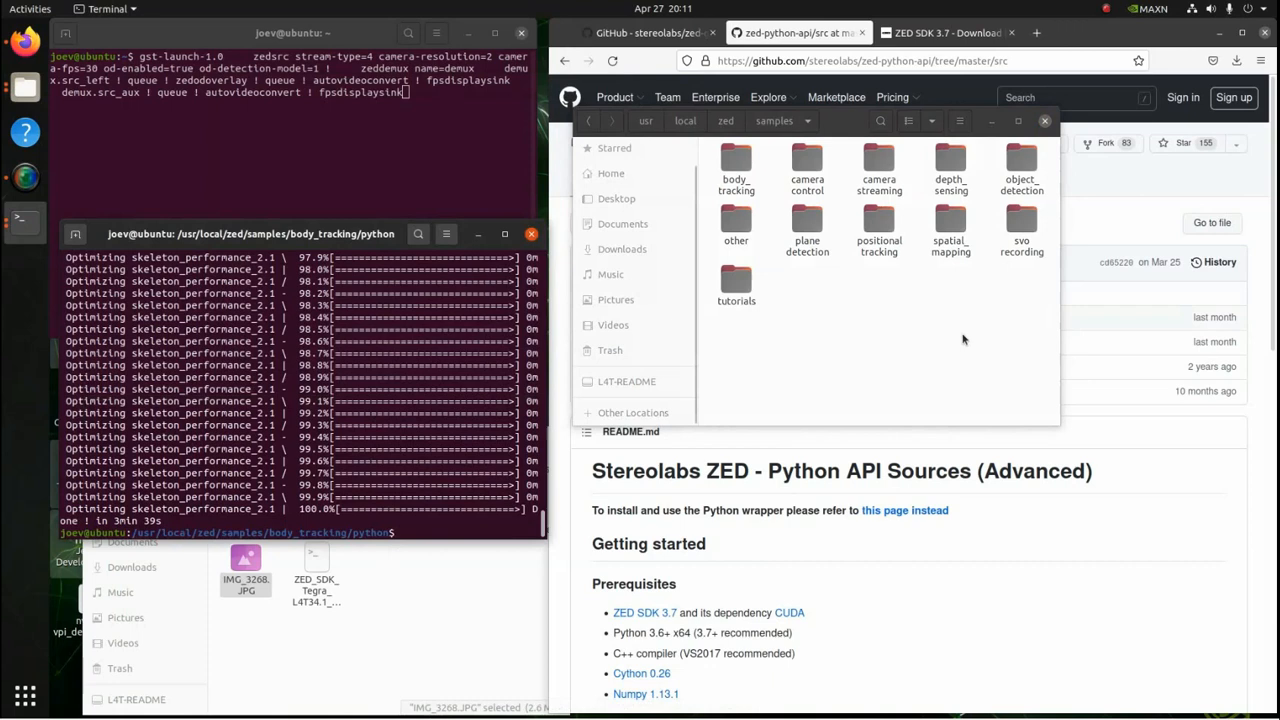
text(python3 body_tracking.py)
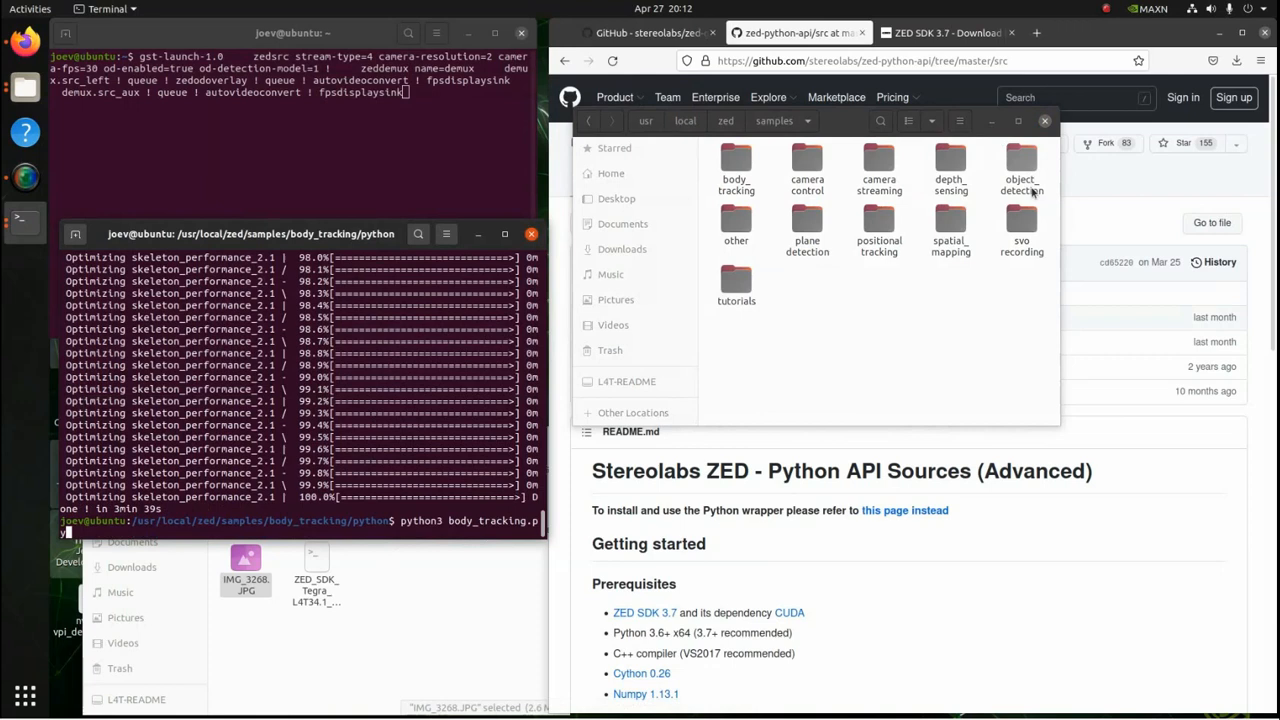
click(736, 164)
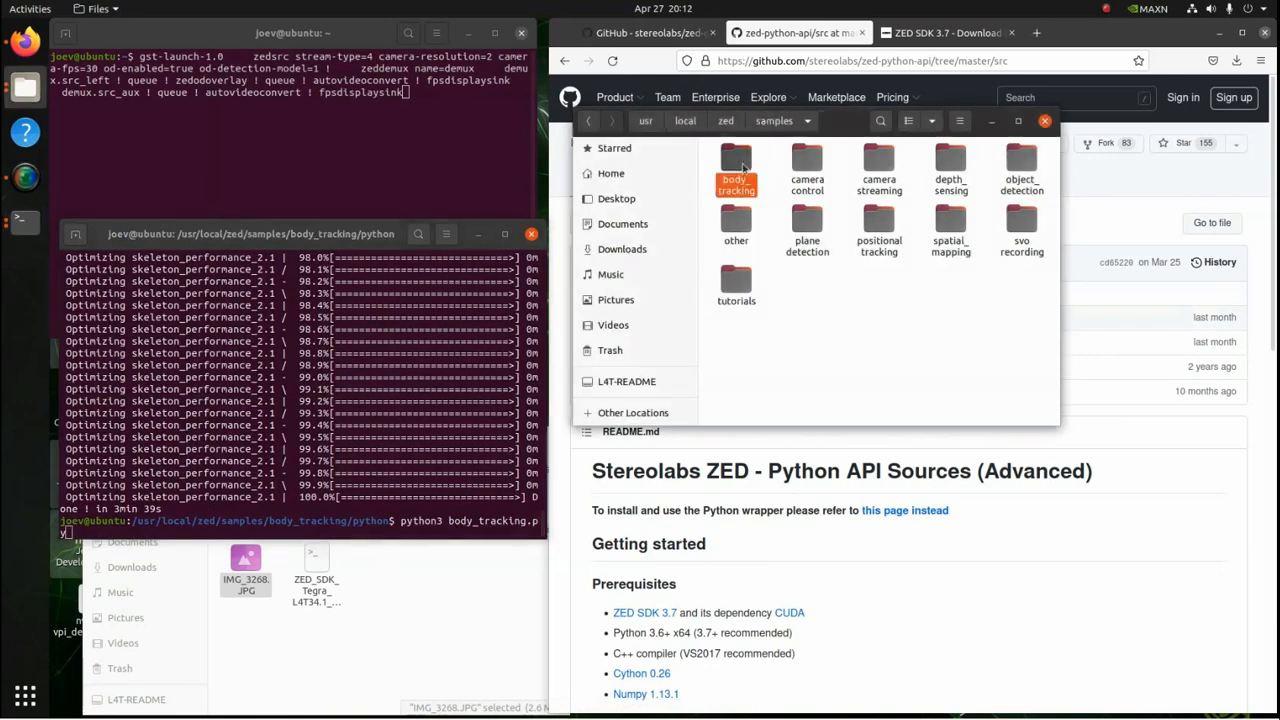
double_click(736, 170)
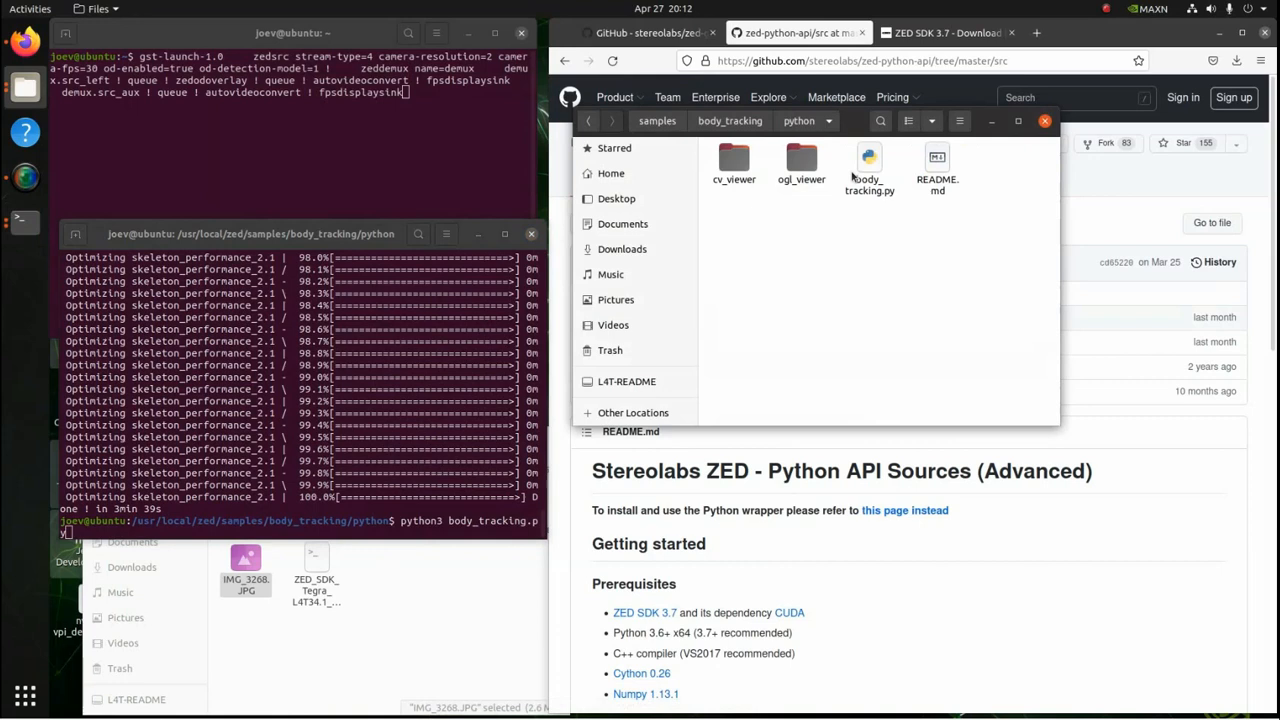
mouse_move(344, 558)
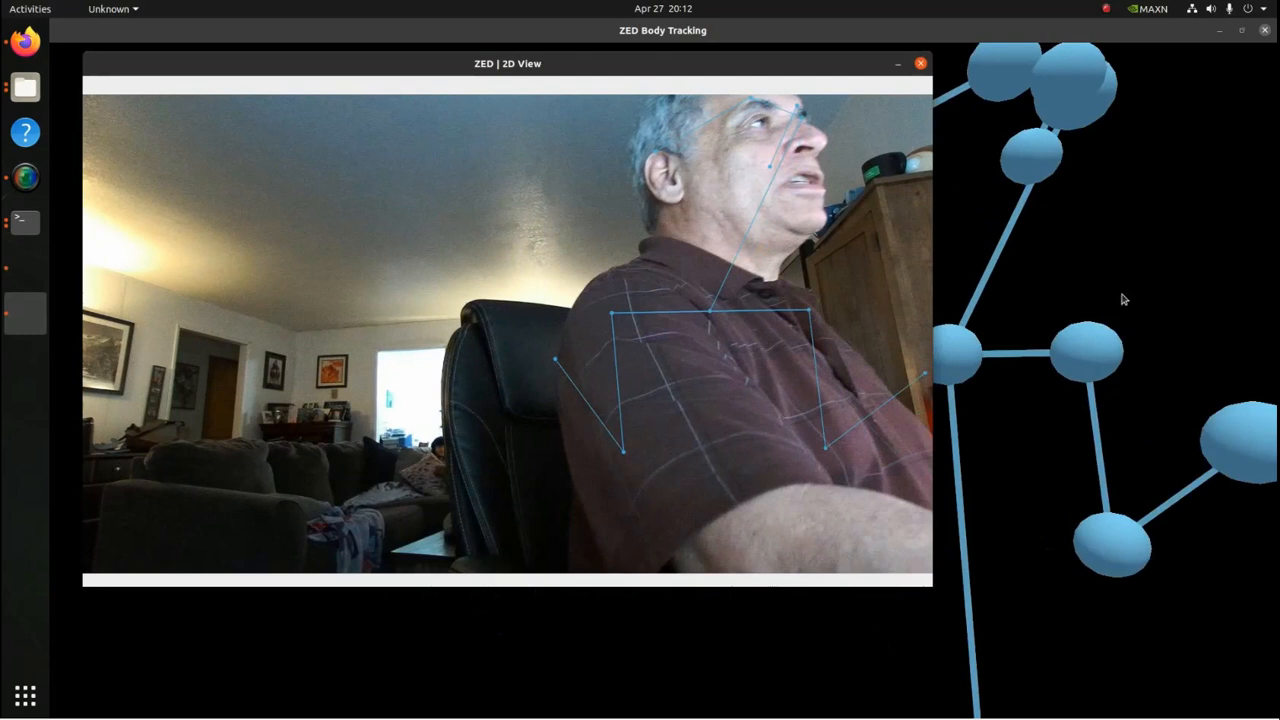
- Focus the ZED Body Tracking view so the sample can be quit with q
click(920, 62)
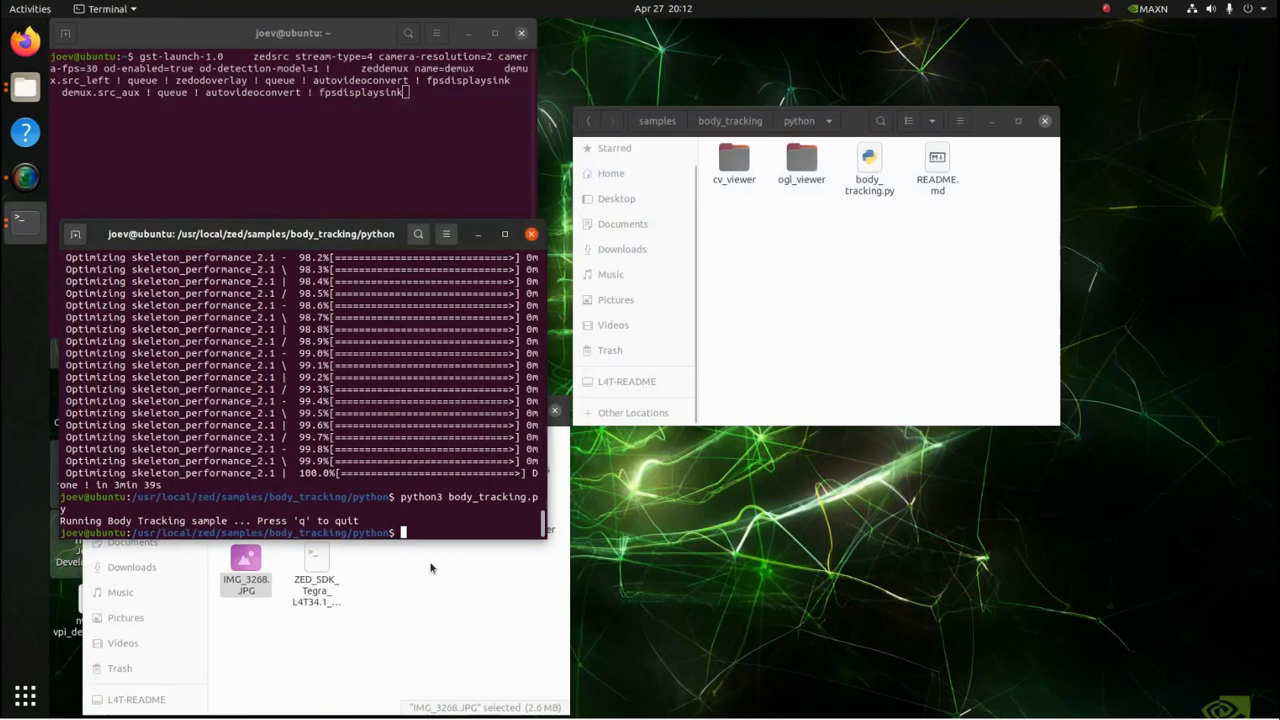
mouse_move(396, 616)
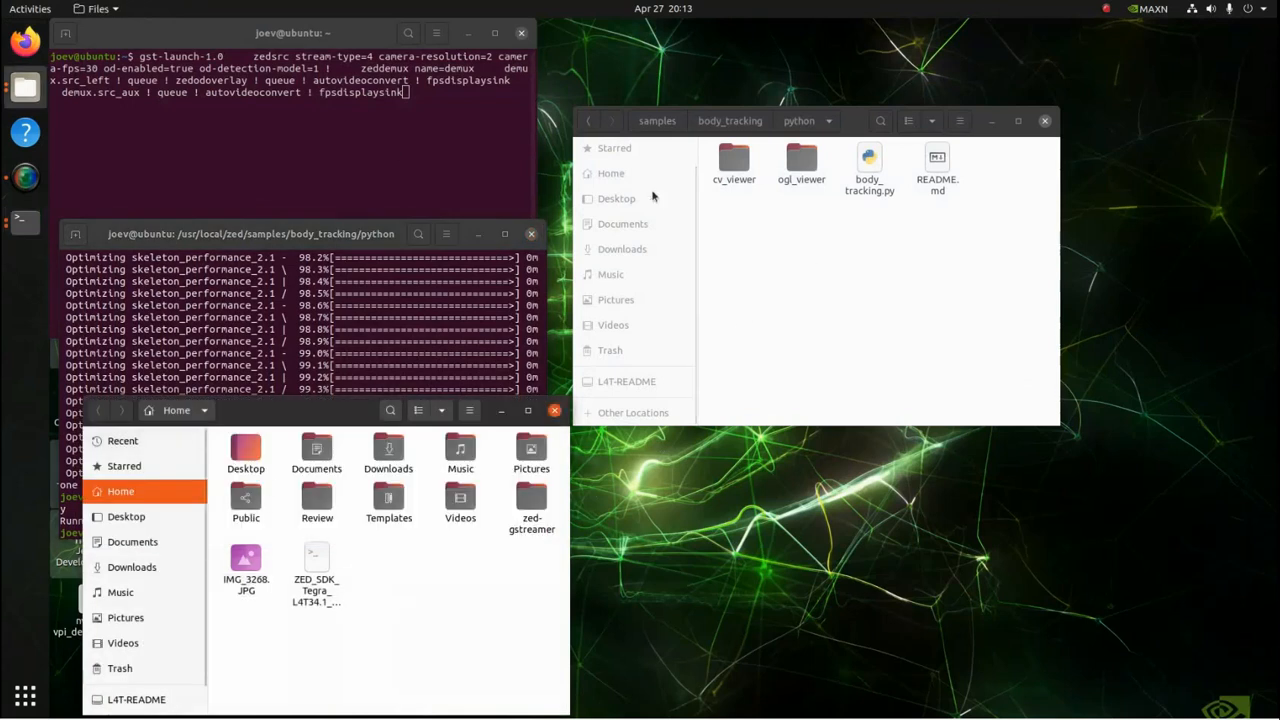
- Return Files to the ZED samples folder listing
click(590, 122)
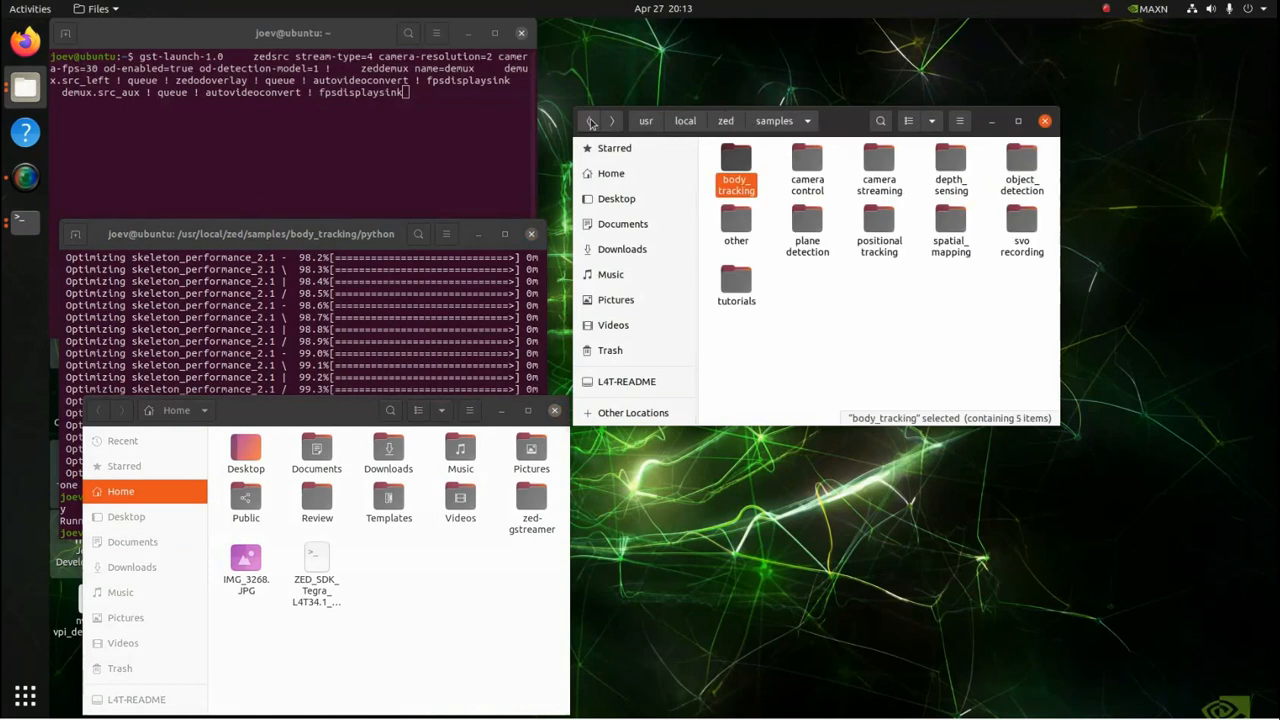
mouse_move(904, 264)
text(python3 object_detection_image_viewer.py)
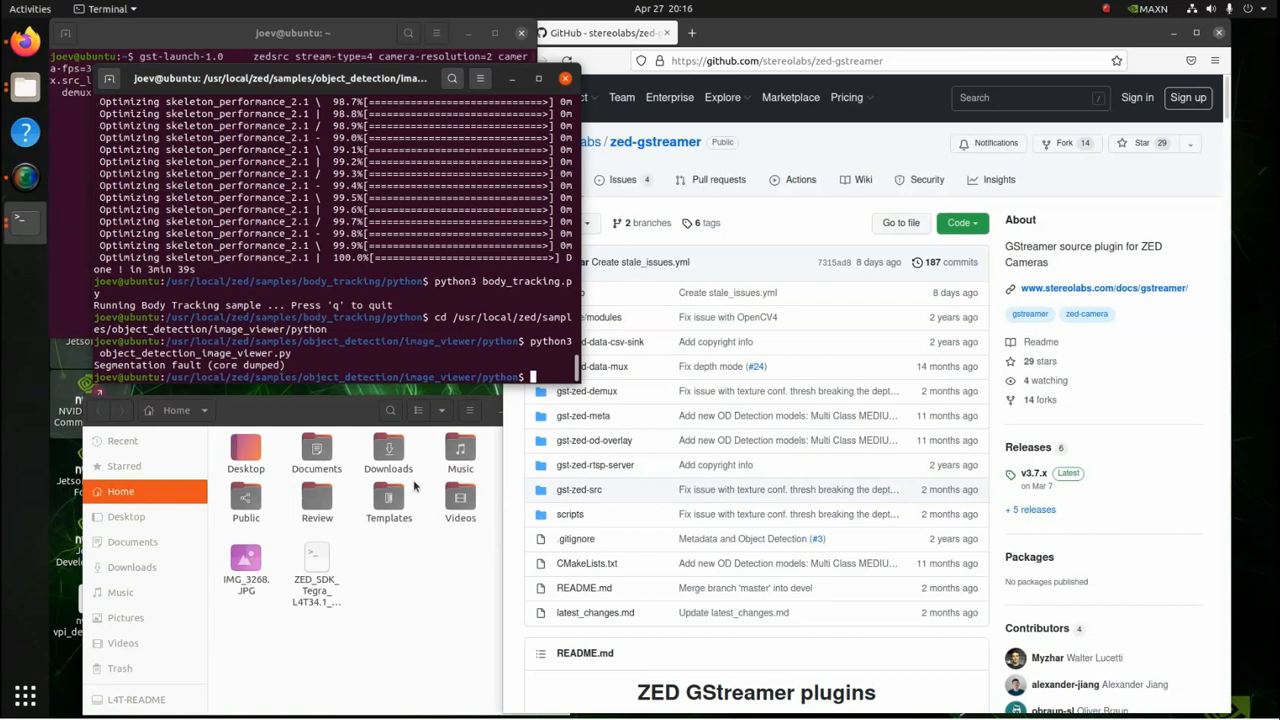
mouse_move(450, 490)
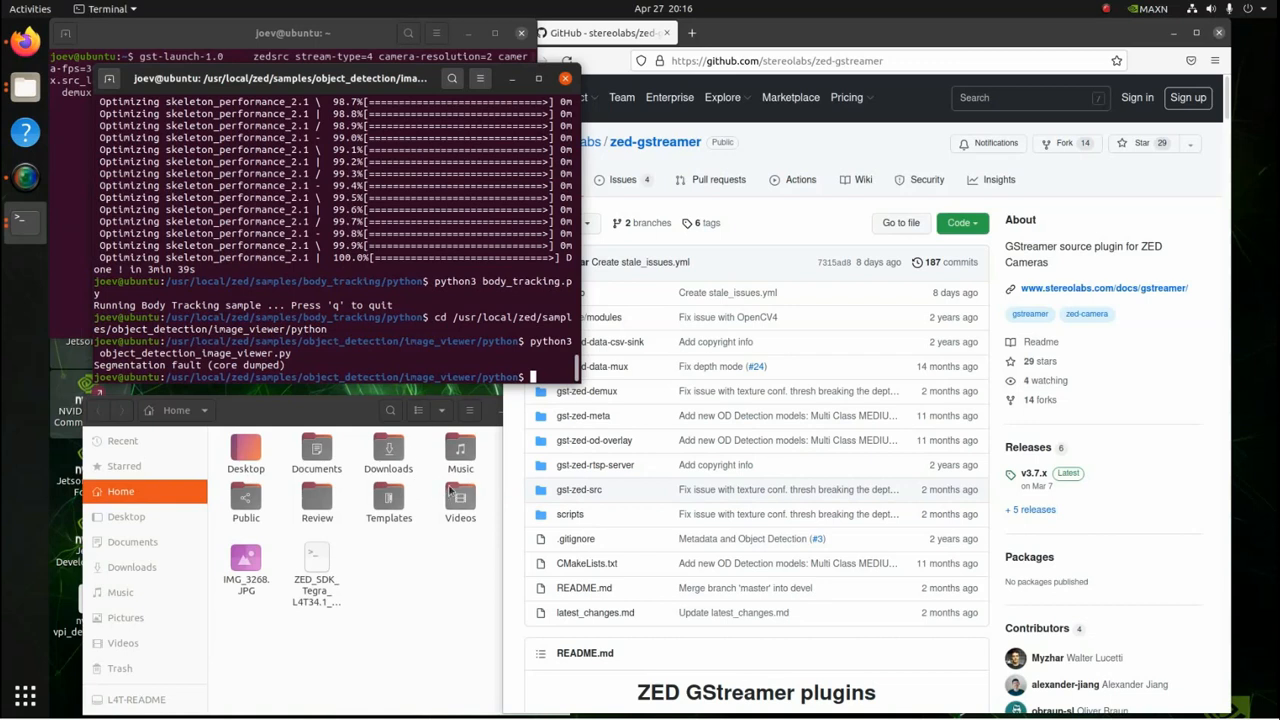
mouse_move(594, 440)
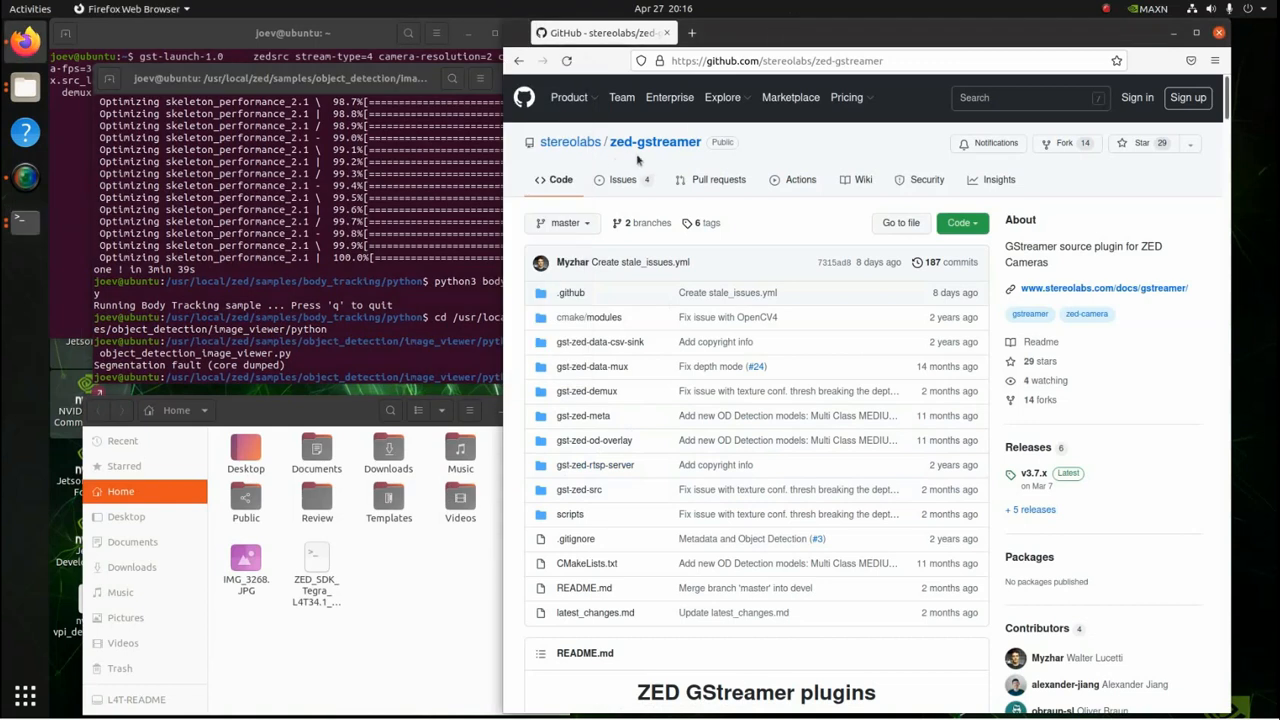
mouse_move(640, 160)
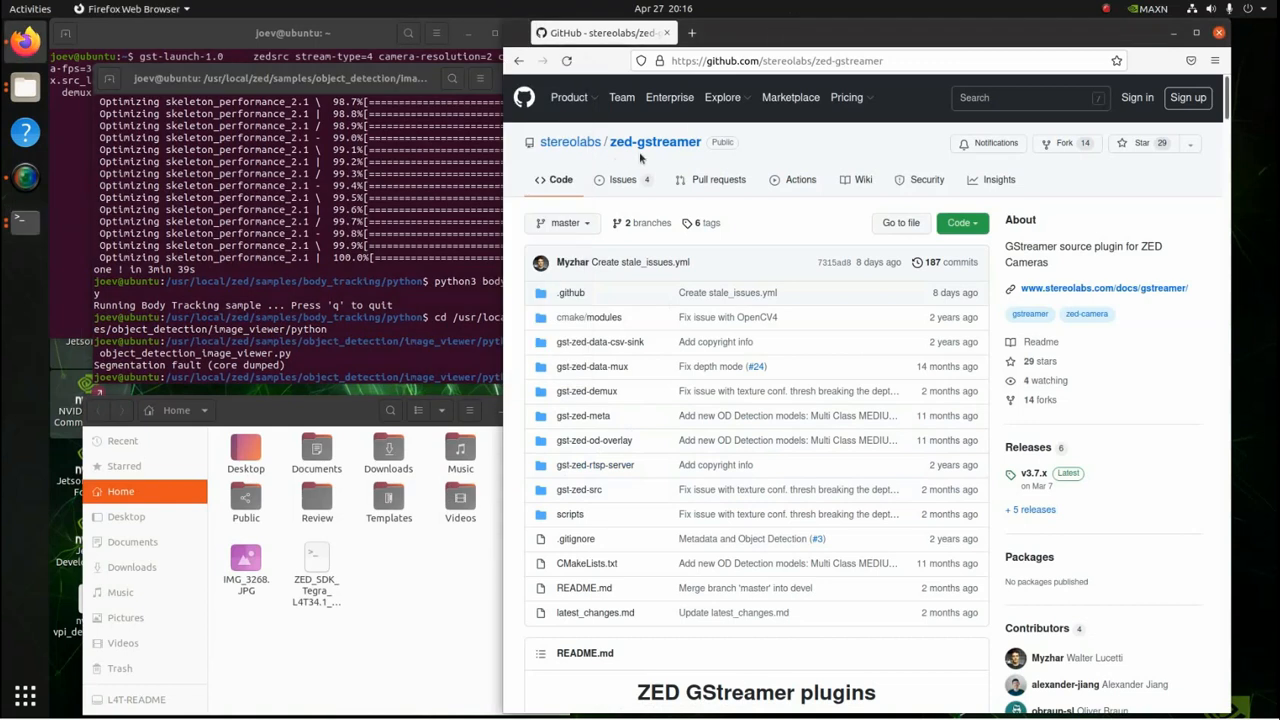
mouse_move(596, 158)
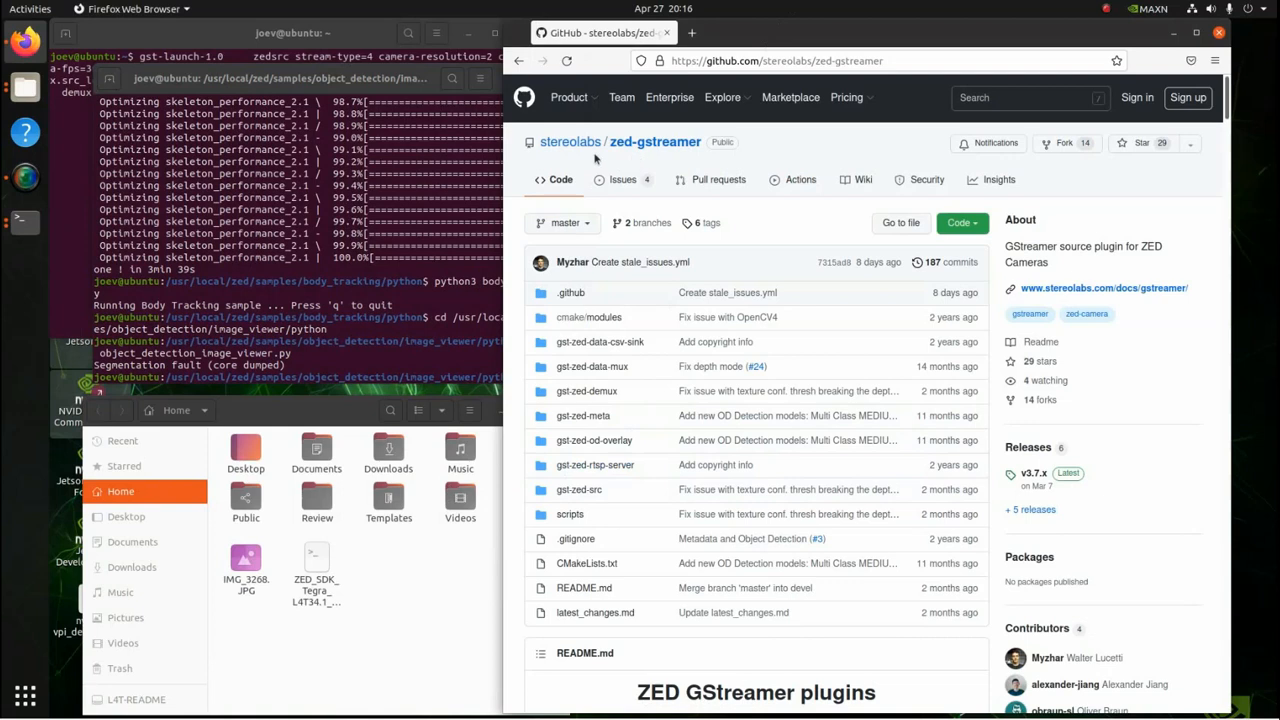
mouse_move(570, 140)
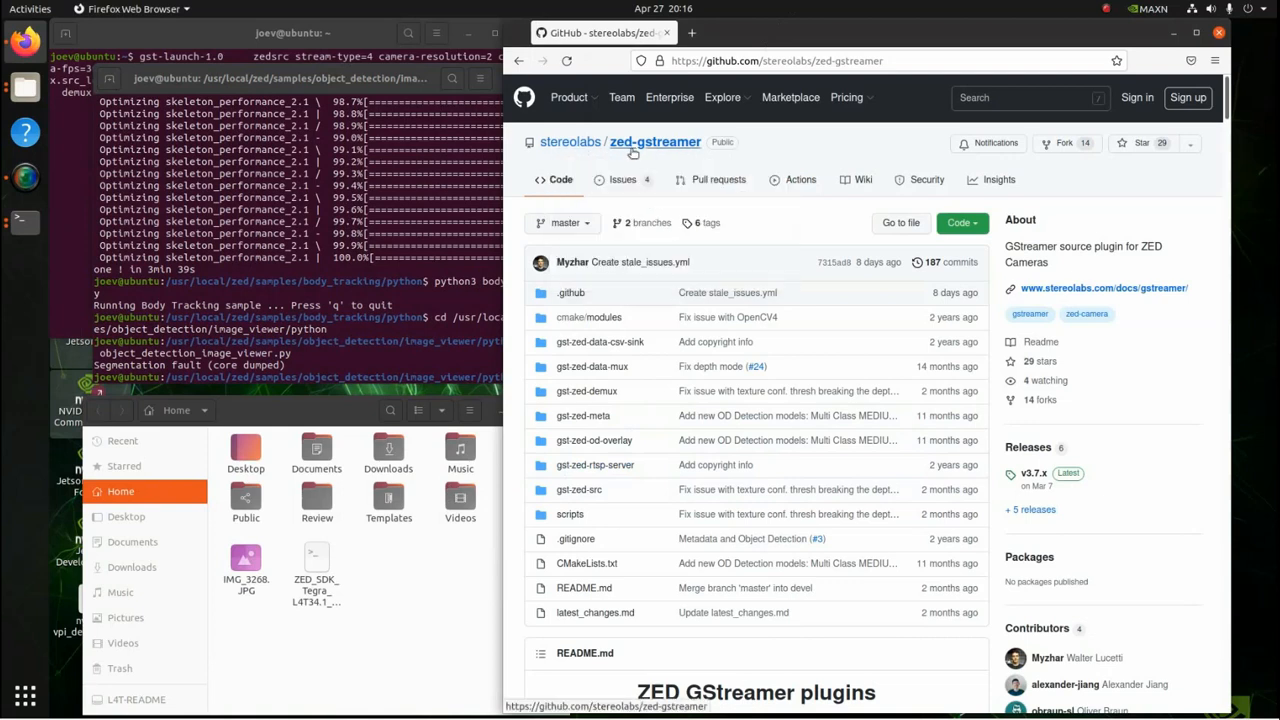
- Scroll the zed-gstreamer README down to the Multiclass Object Detection example pipeline
scroll(down, 3)
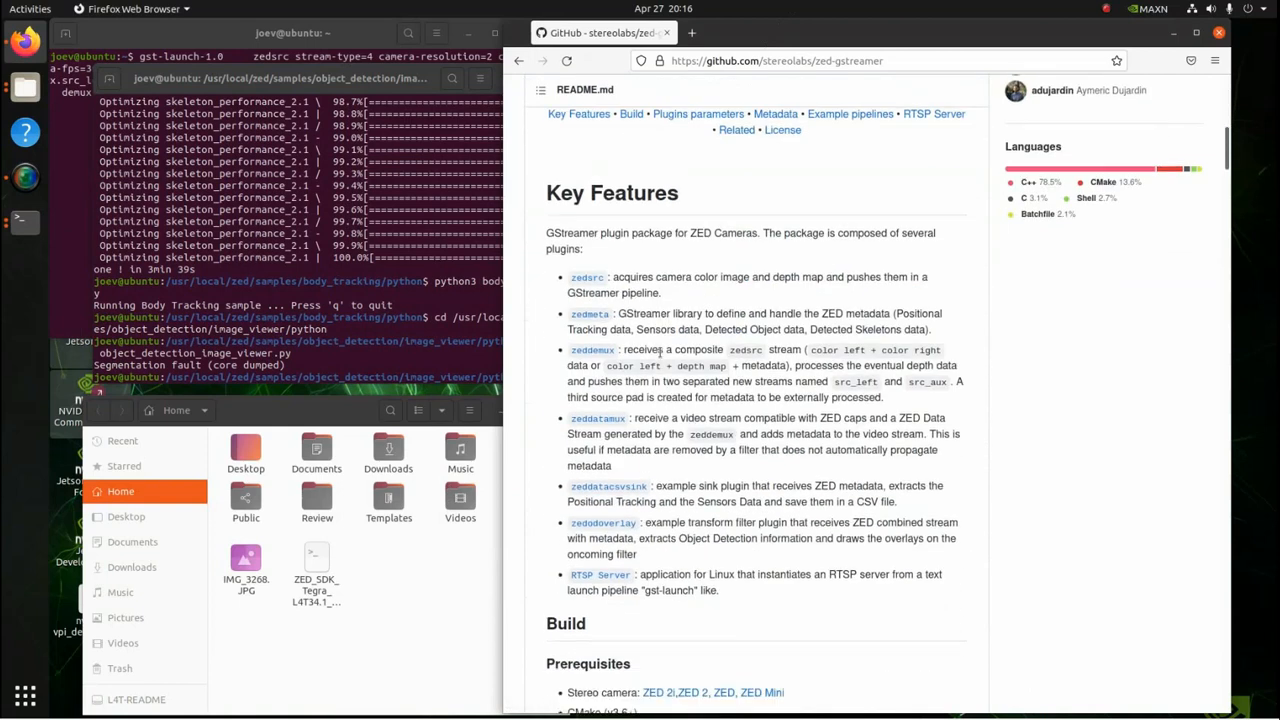
scroll(down, 3)
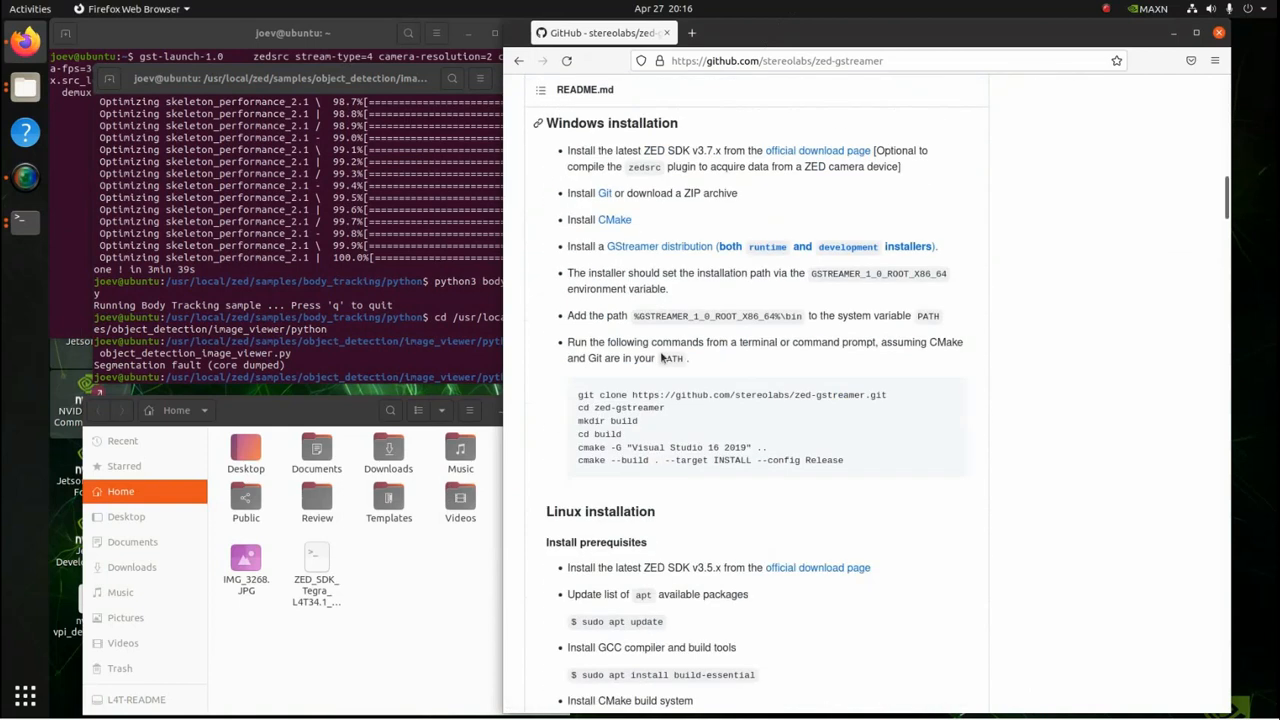
scroll(down, 3)
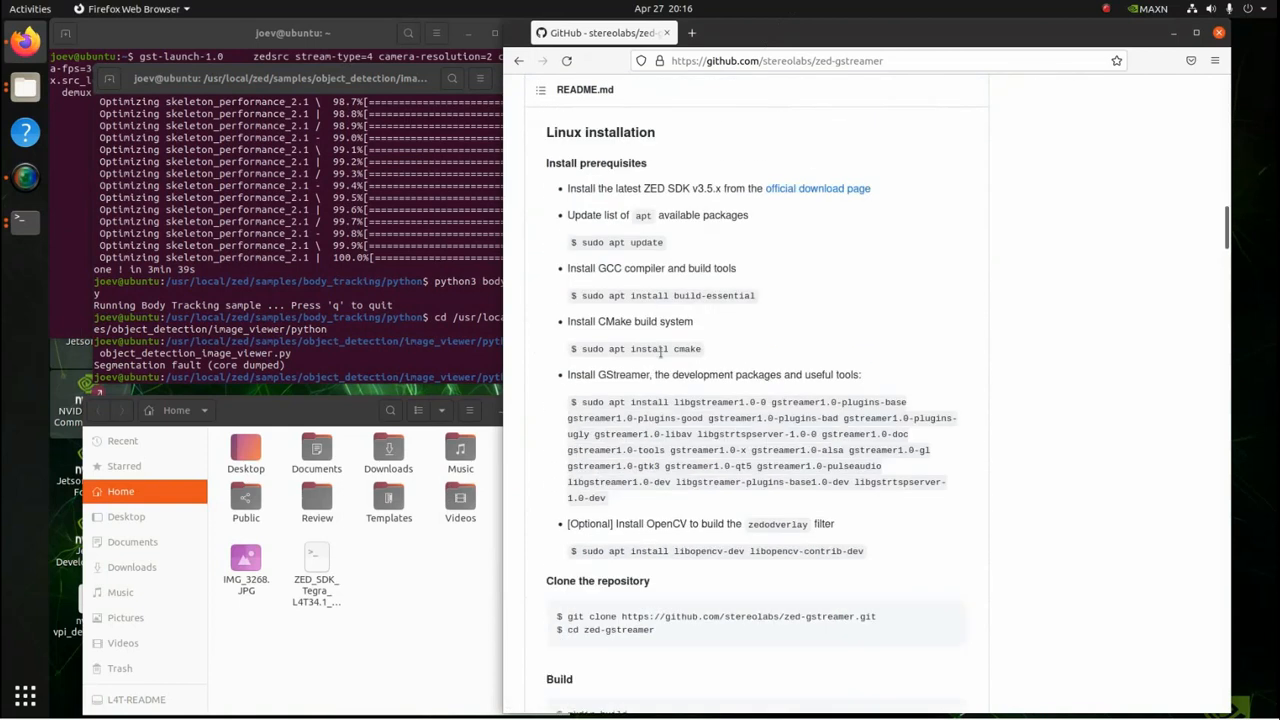
scroll(down, 3)
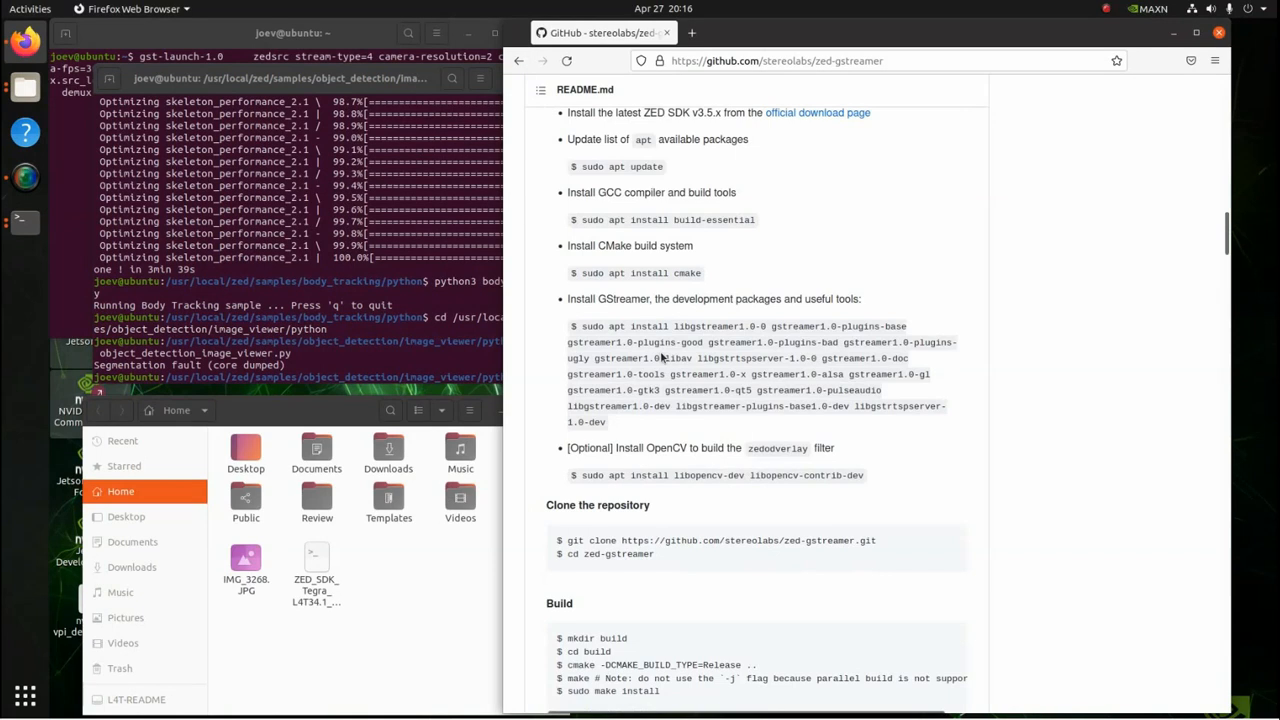
scroll(down, 3)
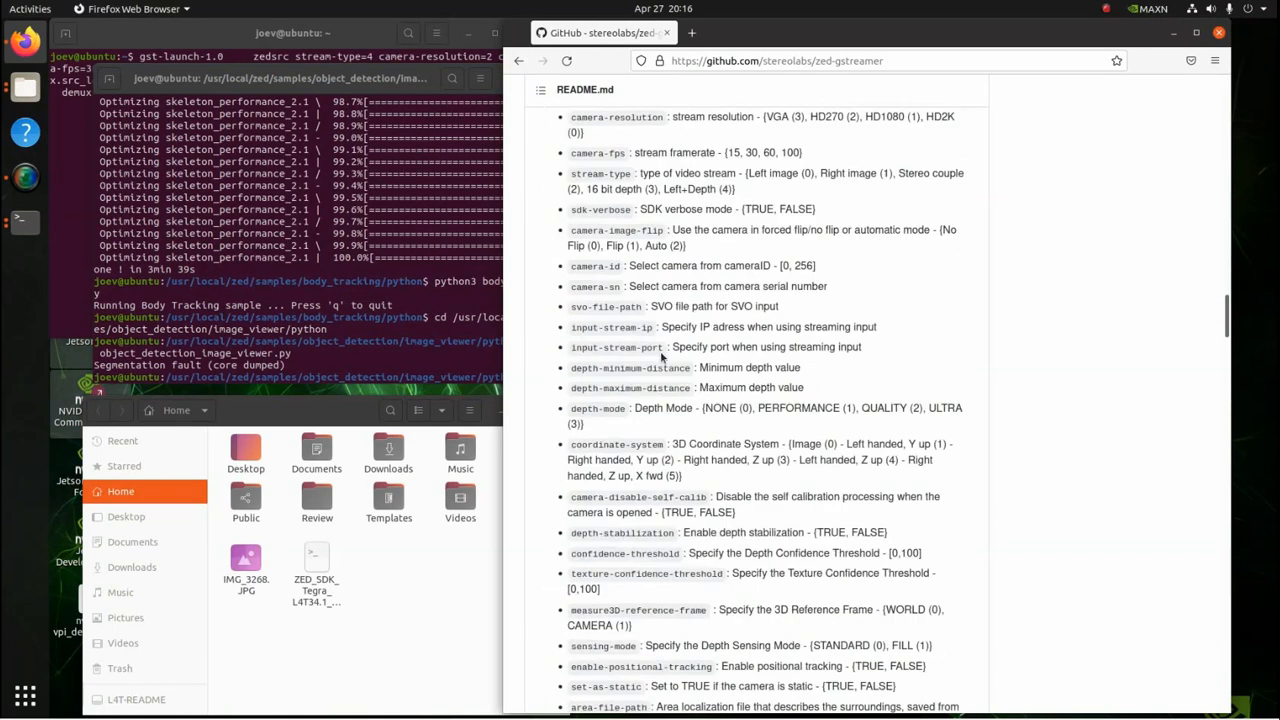
scroll(down, 3)
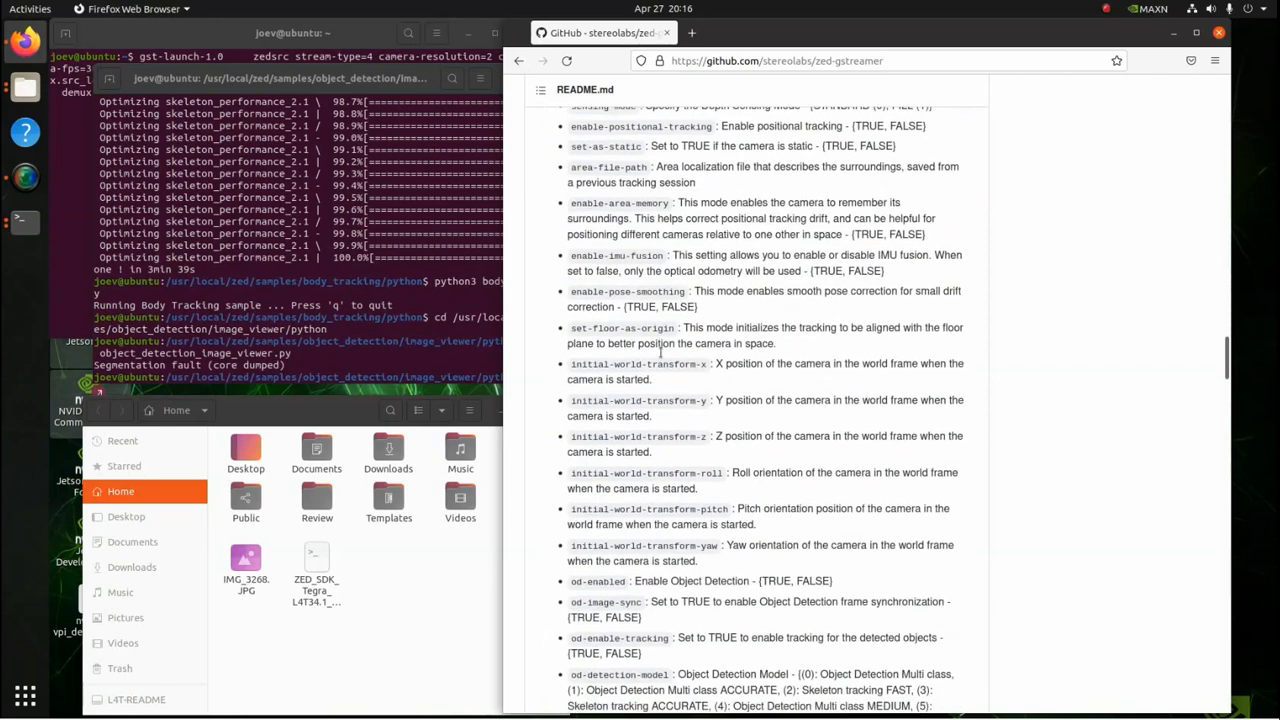
scroll(down, 3)
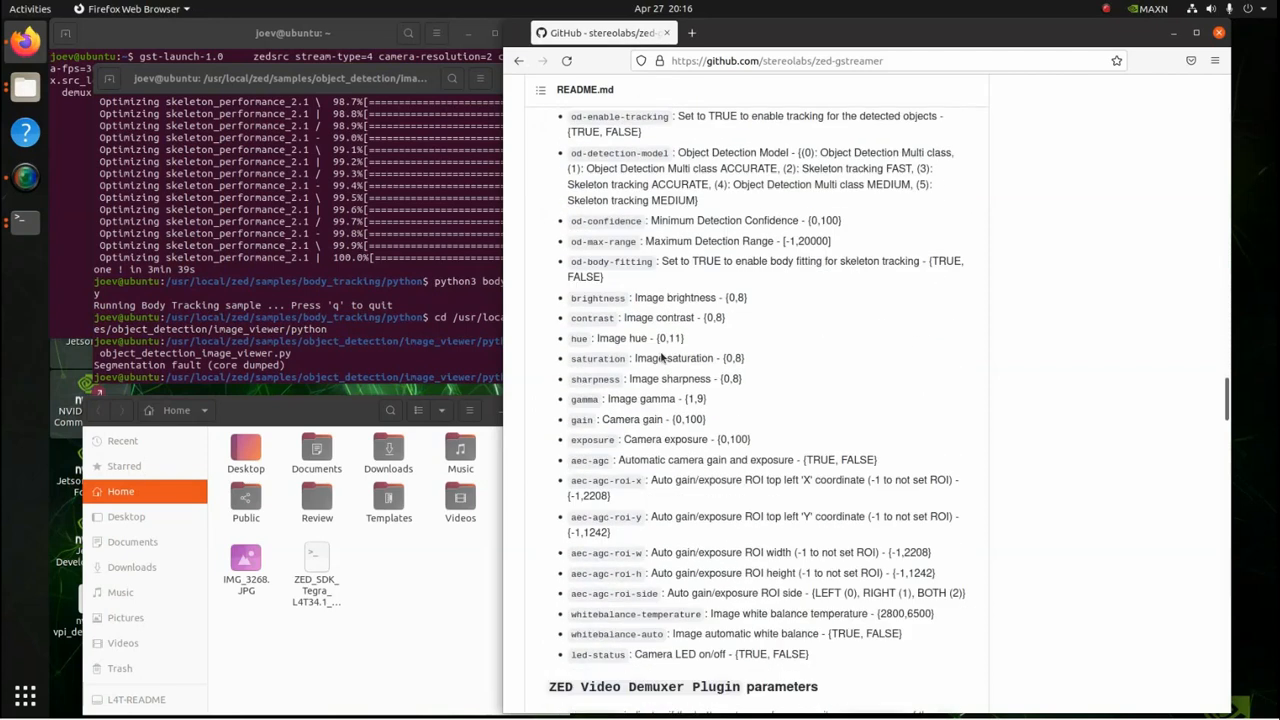
scroll(down, 3)
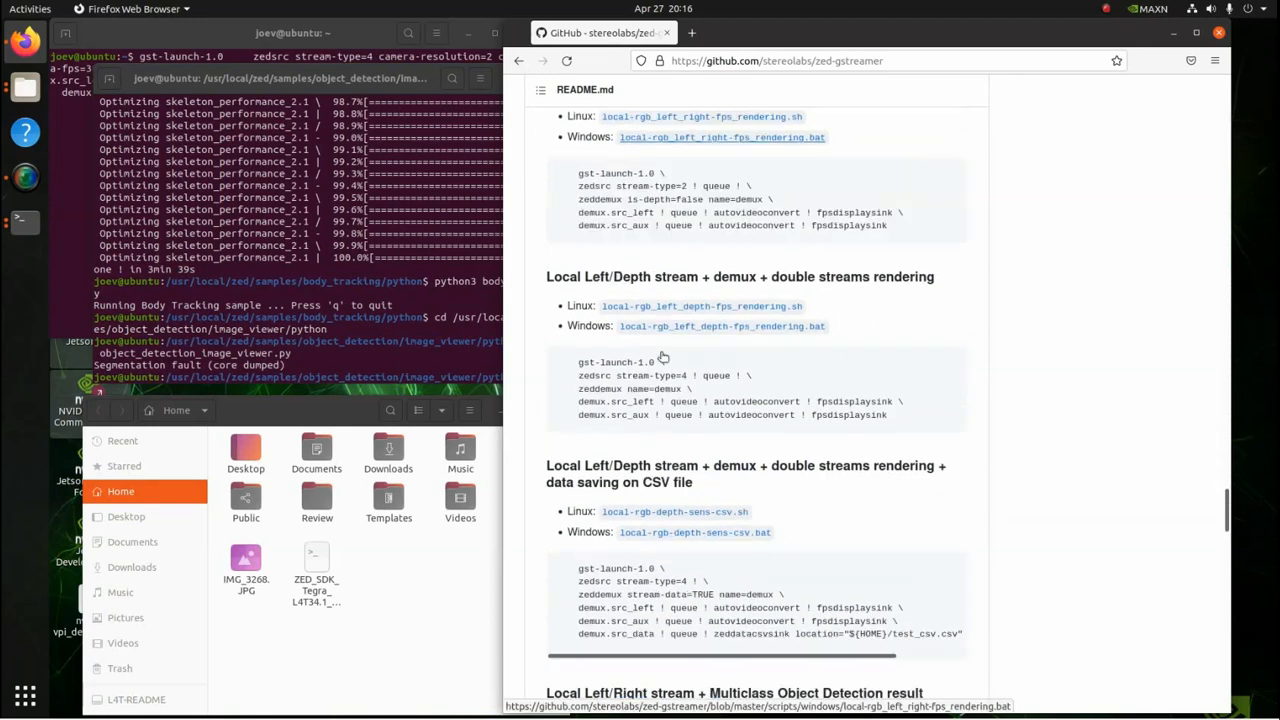
scroll(down, 3)
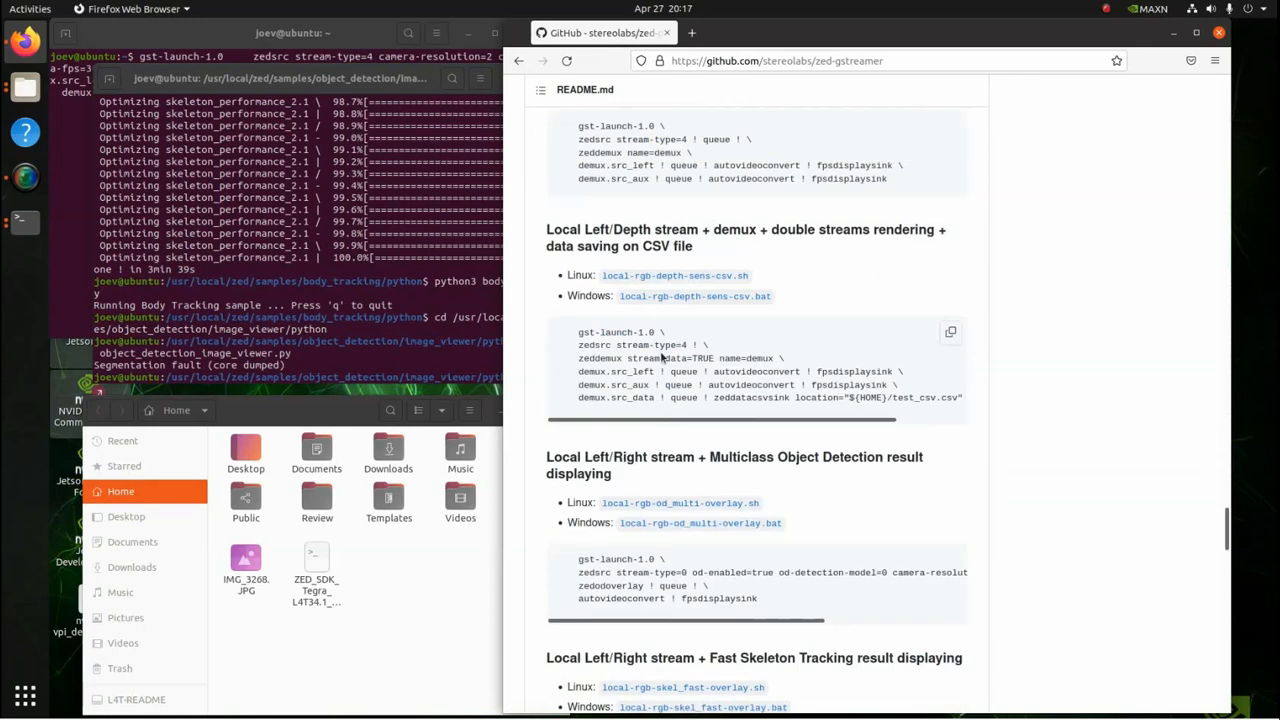
scroll(down, 3)
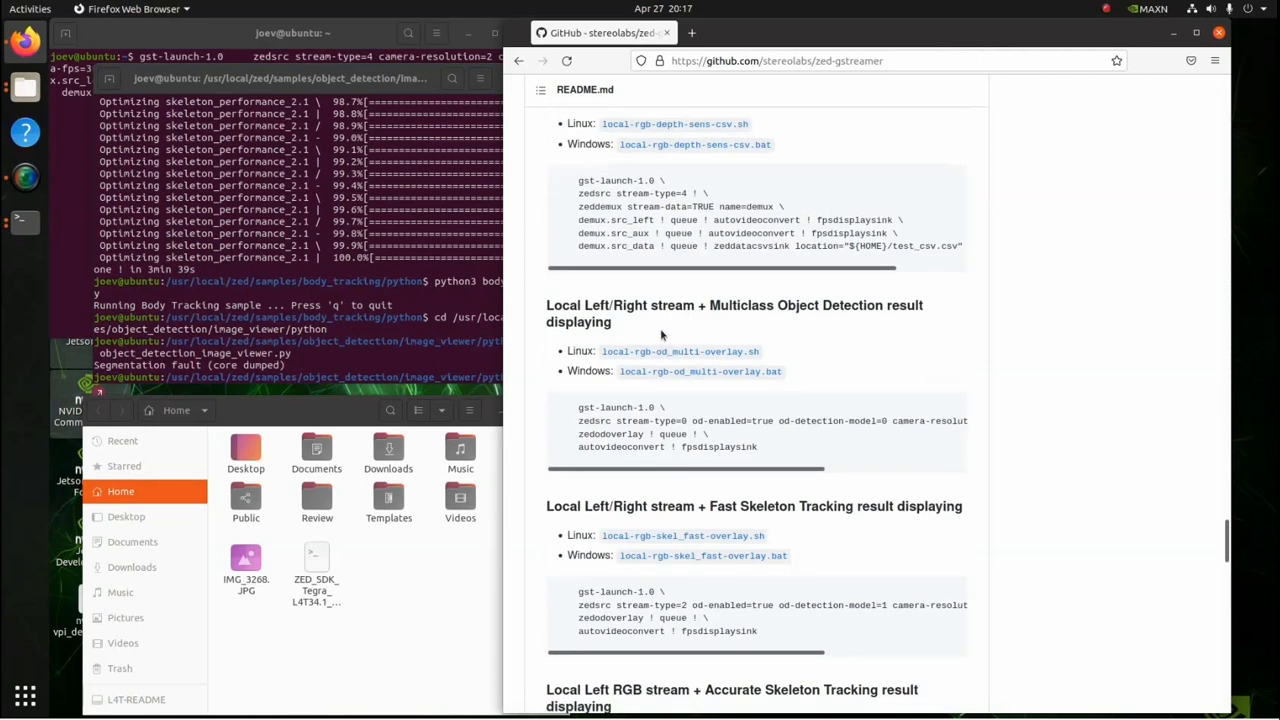
mouse_move(664, 308)
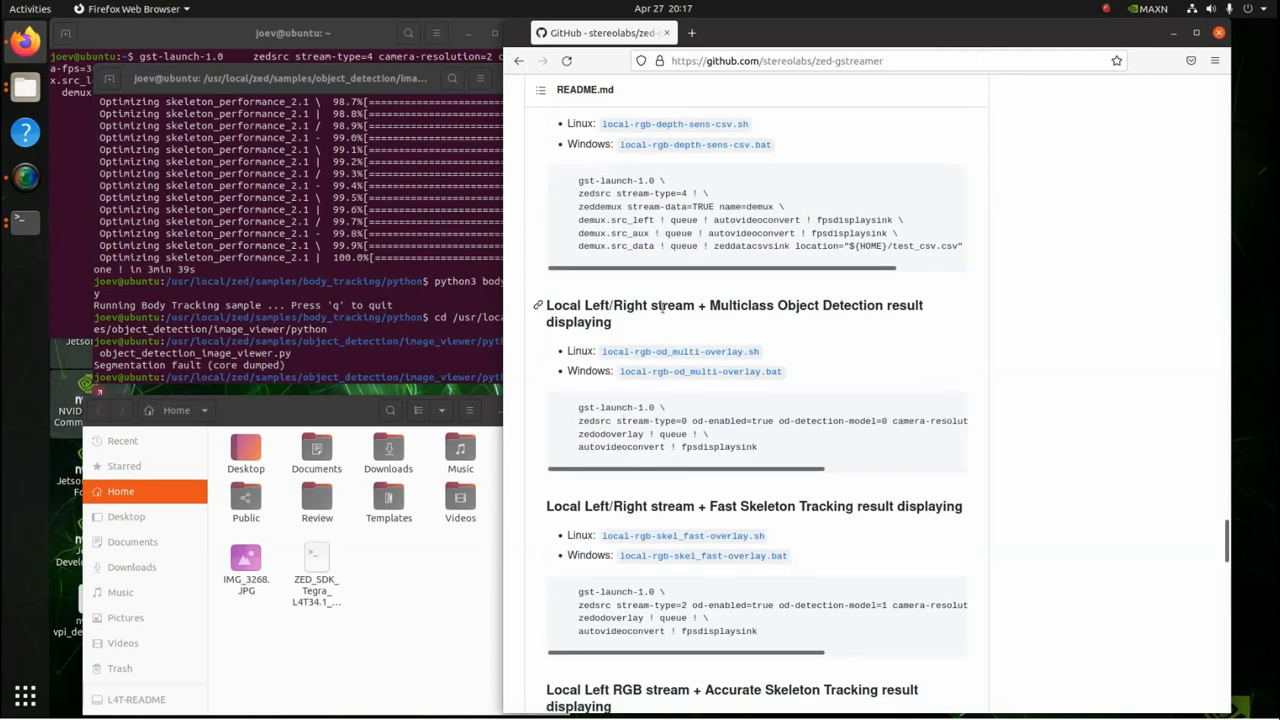
mouse_move(900, 312)
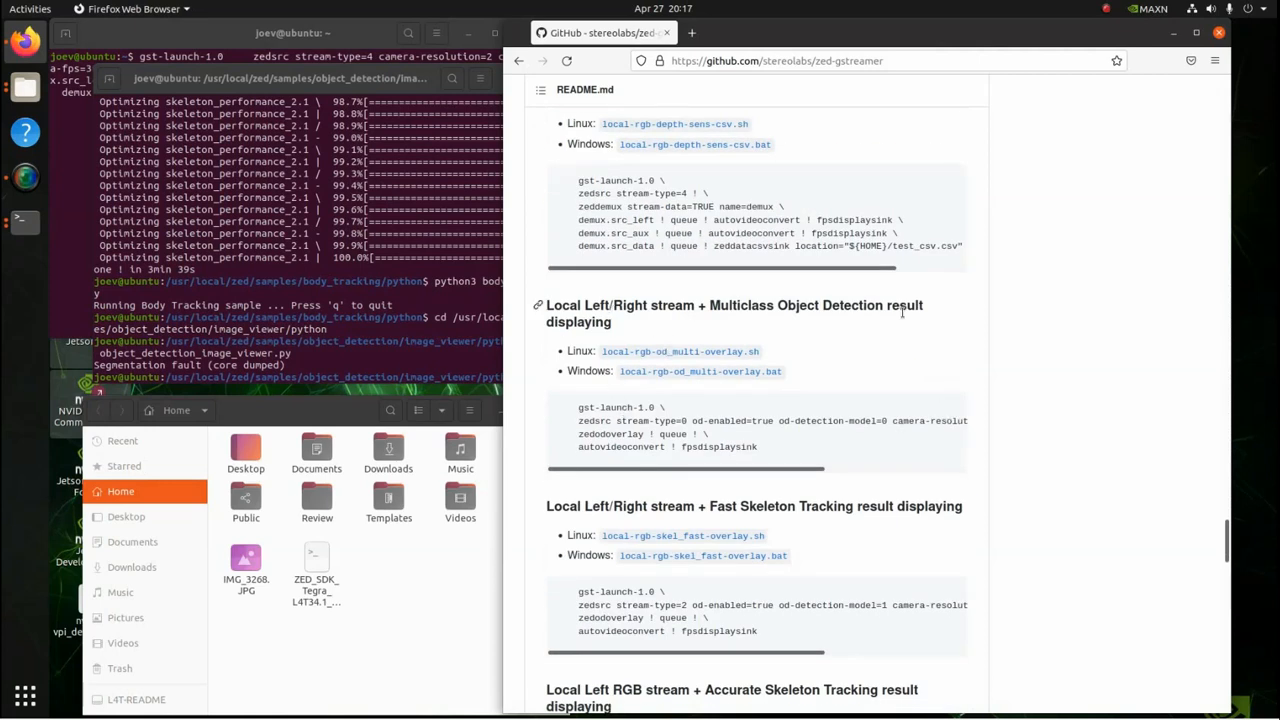
- Copy the Multiclass Object Detection gst-launch command and paste it into the terminal to run it
drag(578, 408, 718, 420)
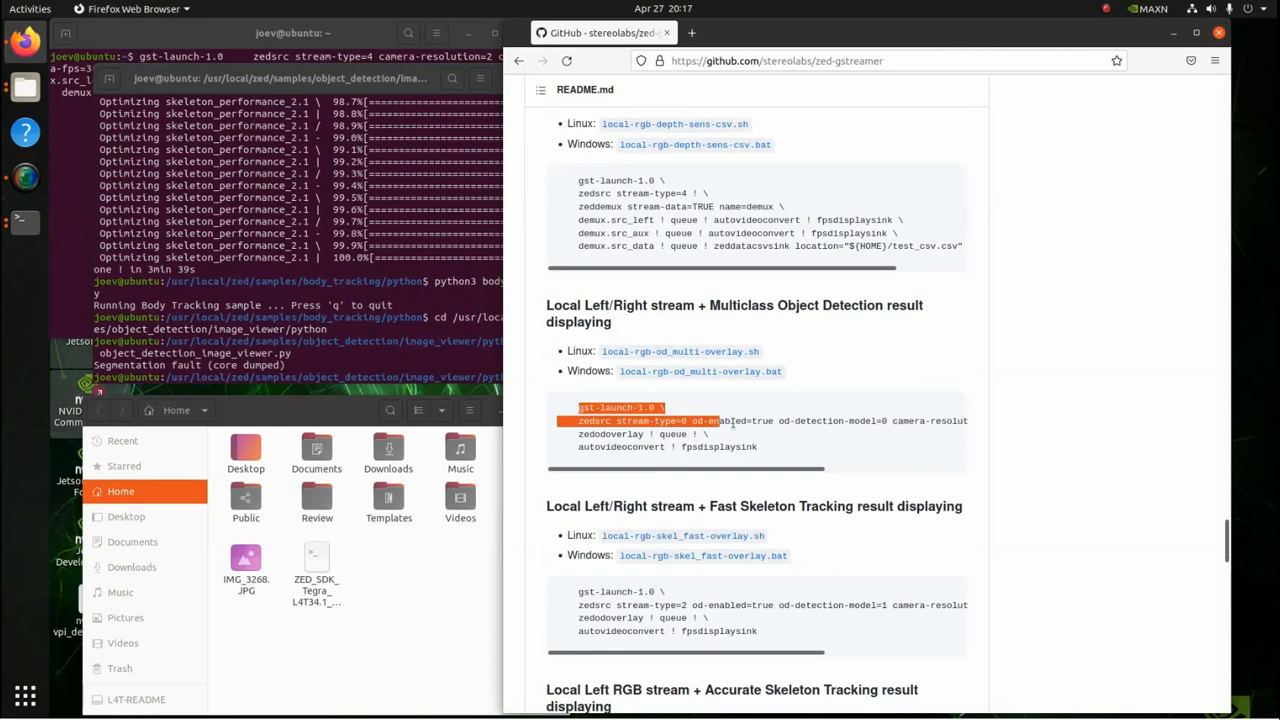
right_click(700, 430)
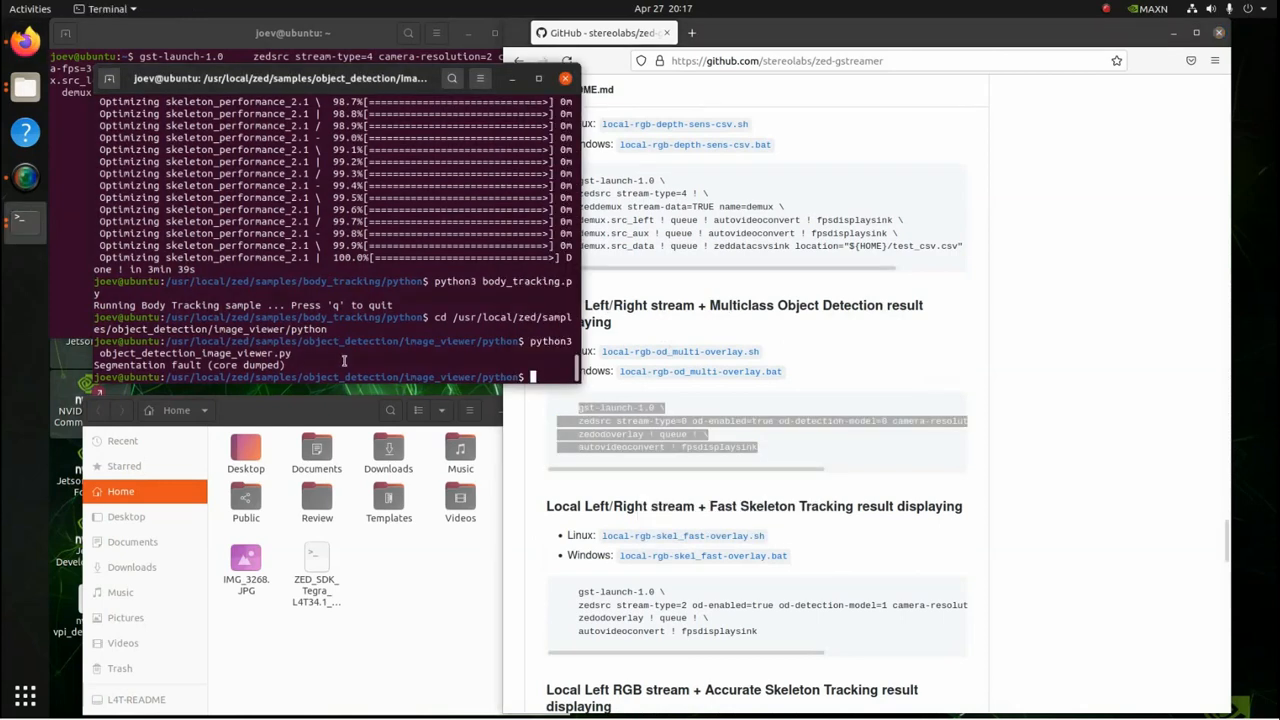
text(cd)
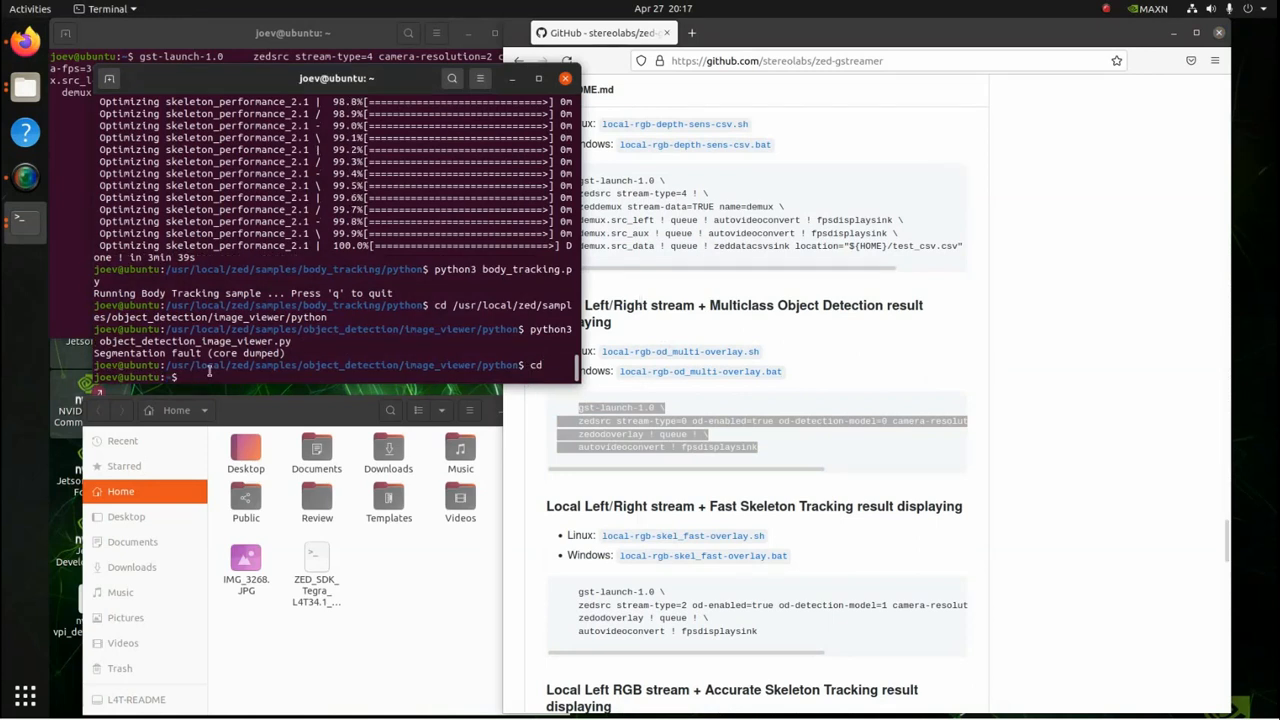
right_click(184, 376)
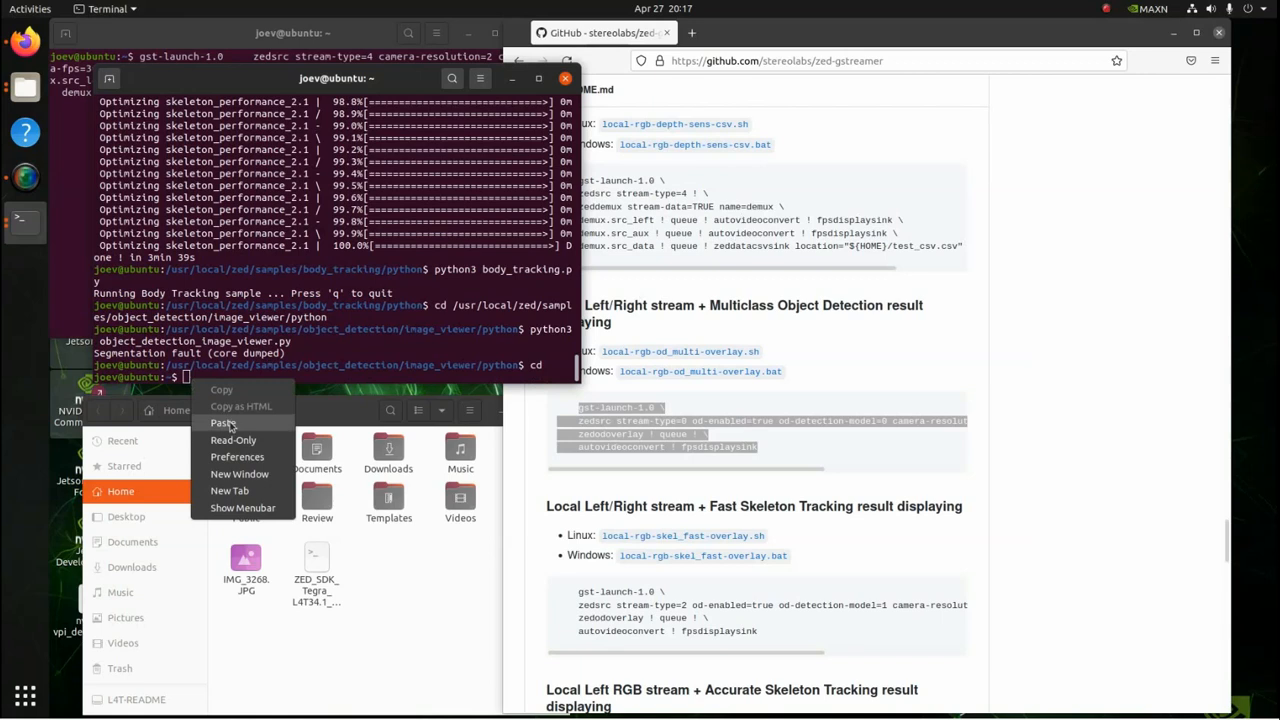
click(222, 422)
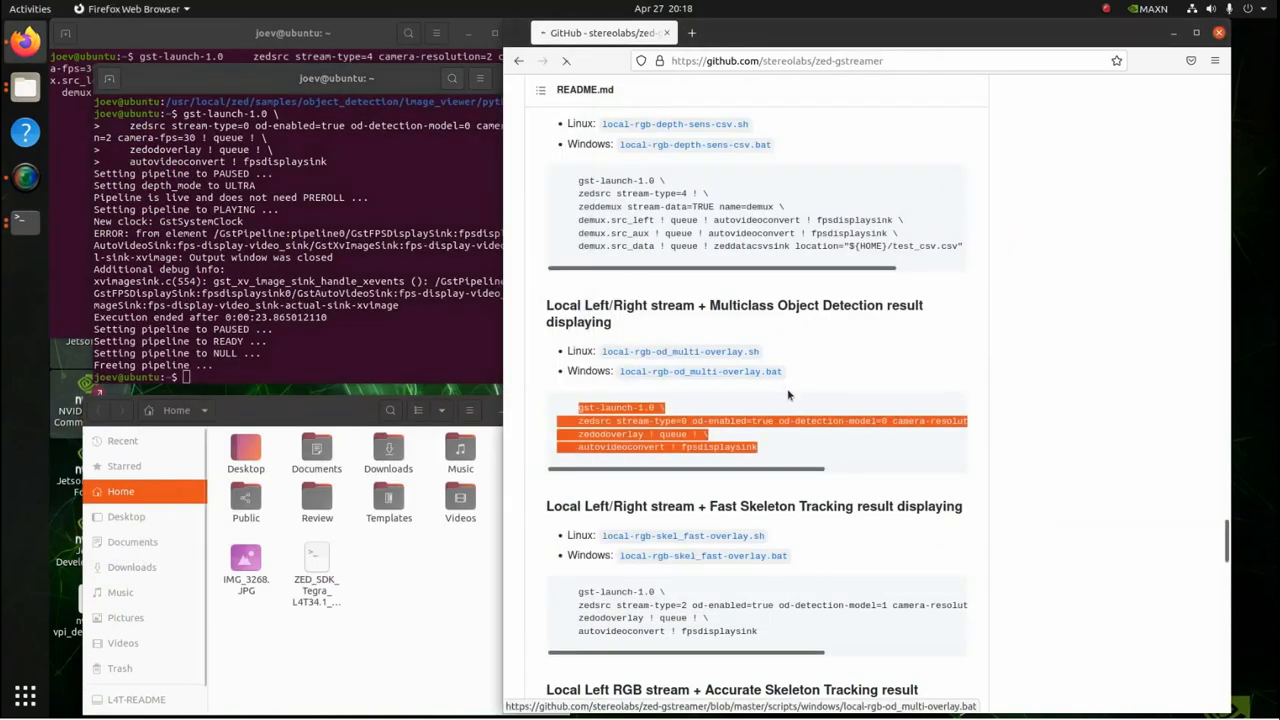
- Paste and run the skeleton tracking with depth gst-launch pipeline, then close its video window
scroll(down, 3)
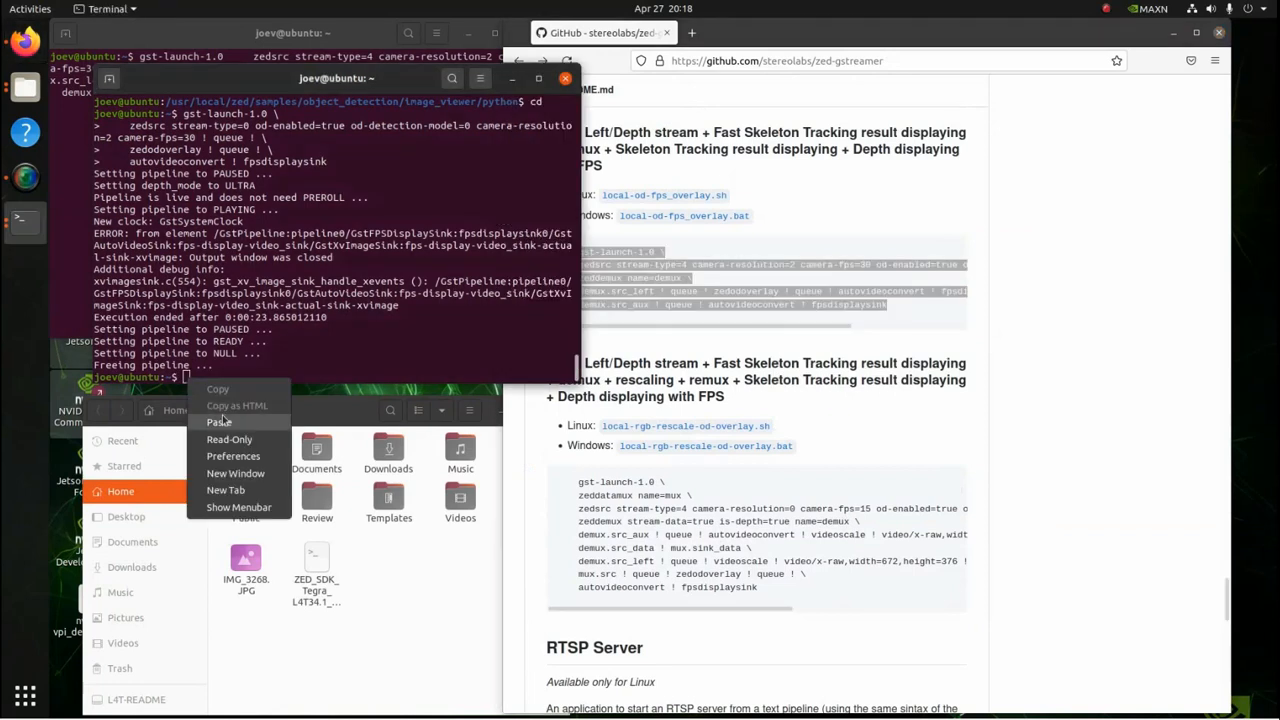
click(220, 420)
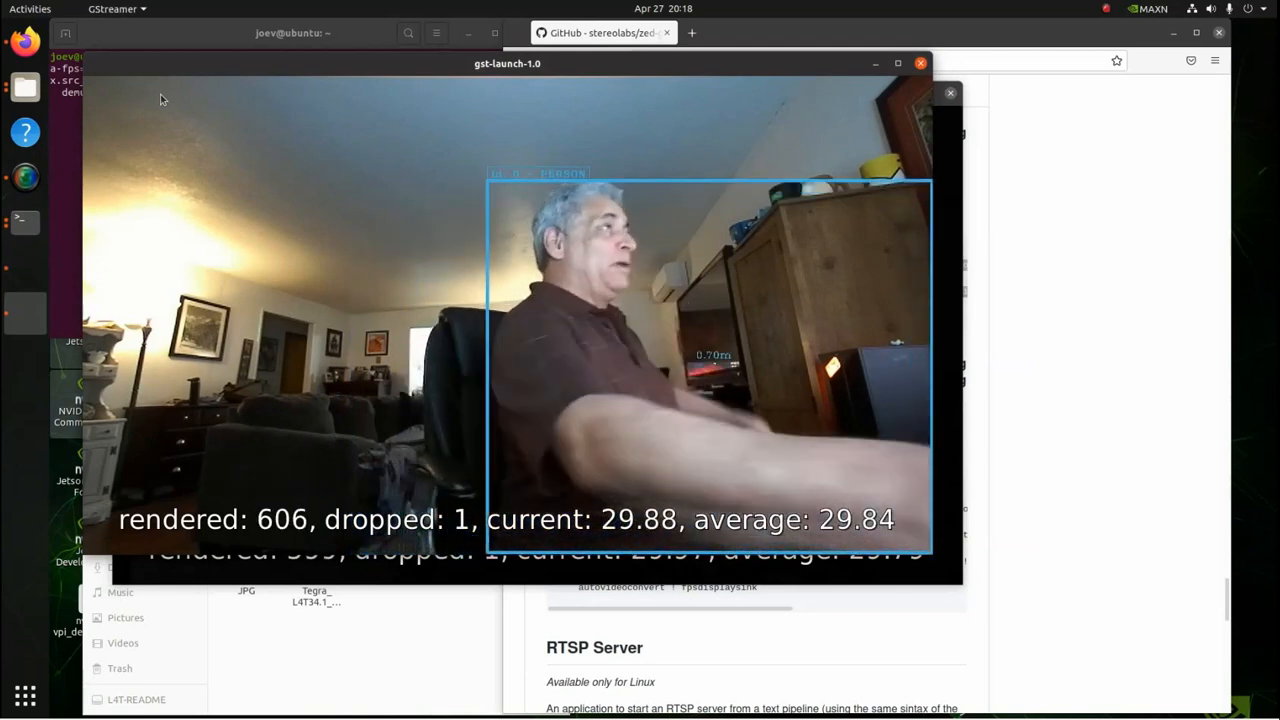
click(290, 32)
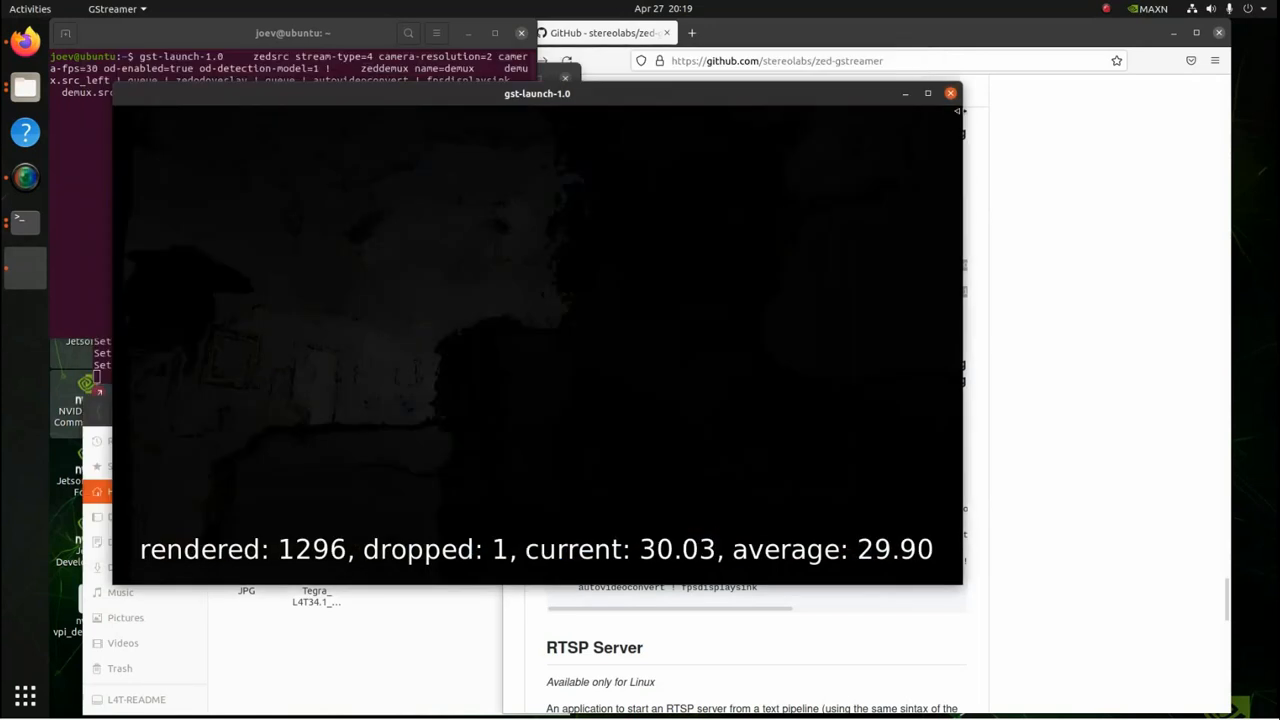
click(948, 92)
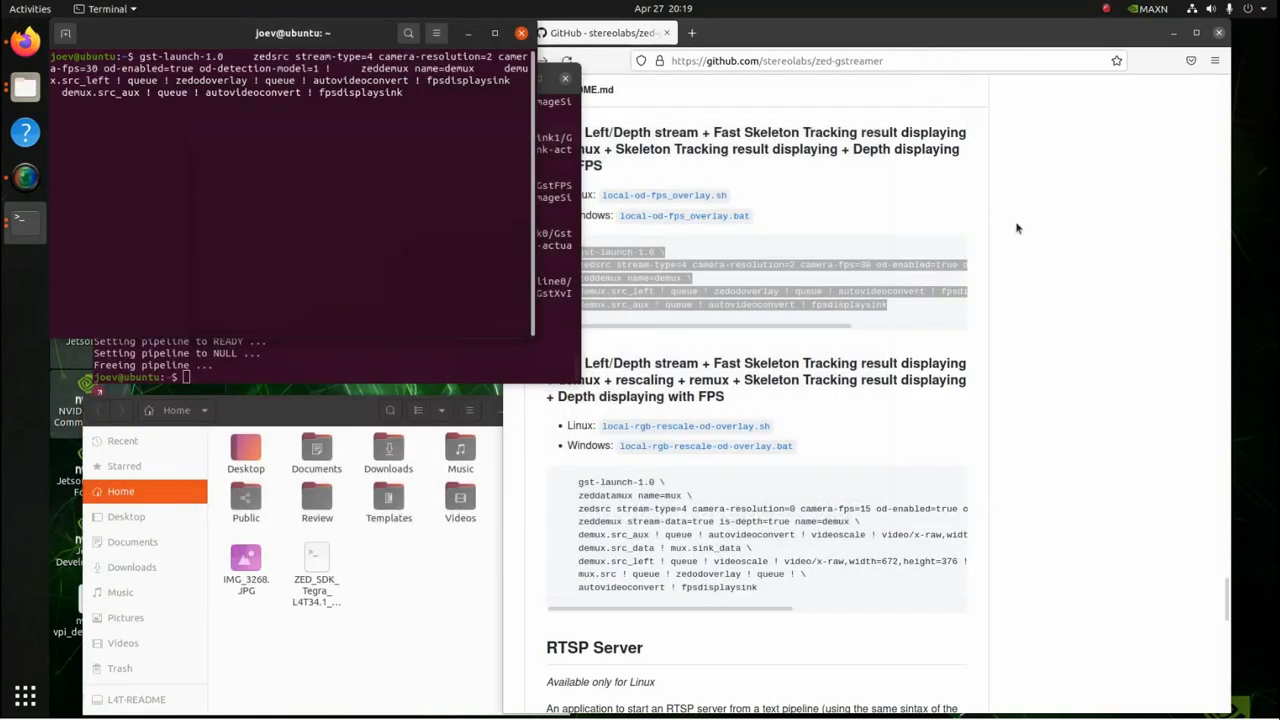